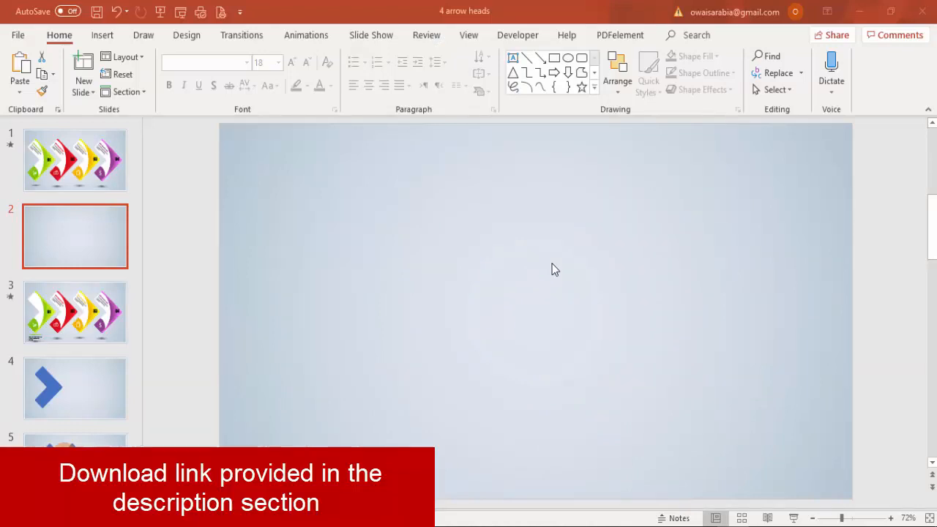
{"action": "mouse_move", "coordinate": [299, 34]}
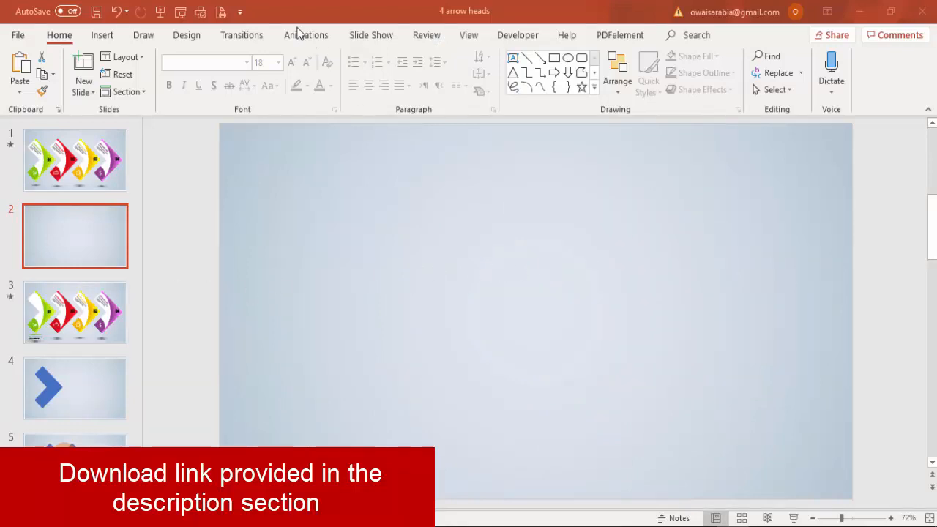
Pick the Rounded Rectangle from the Insert shapes gallery on blank slide 2
{"action": "left_click", "coordinate": [102, 34]}
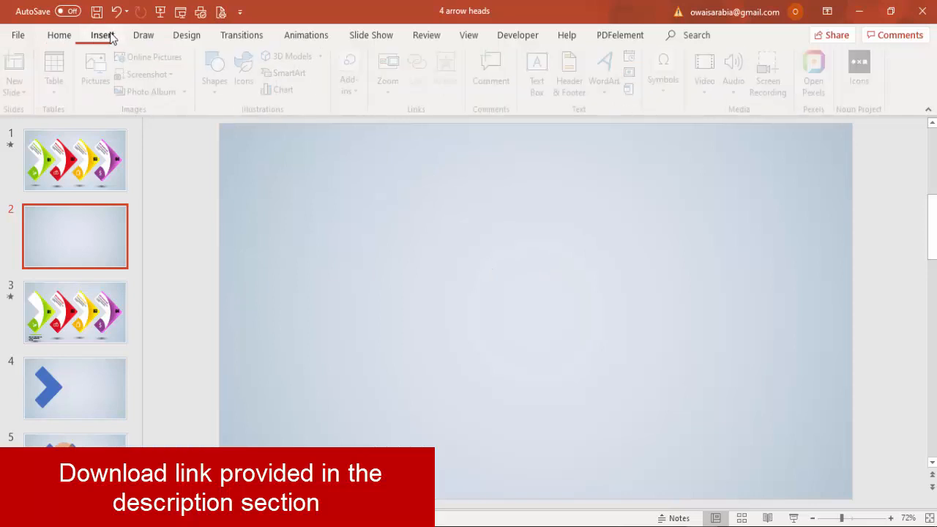
{"action": "left_click", "coordinate": [220, 69]}
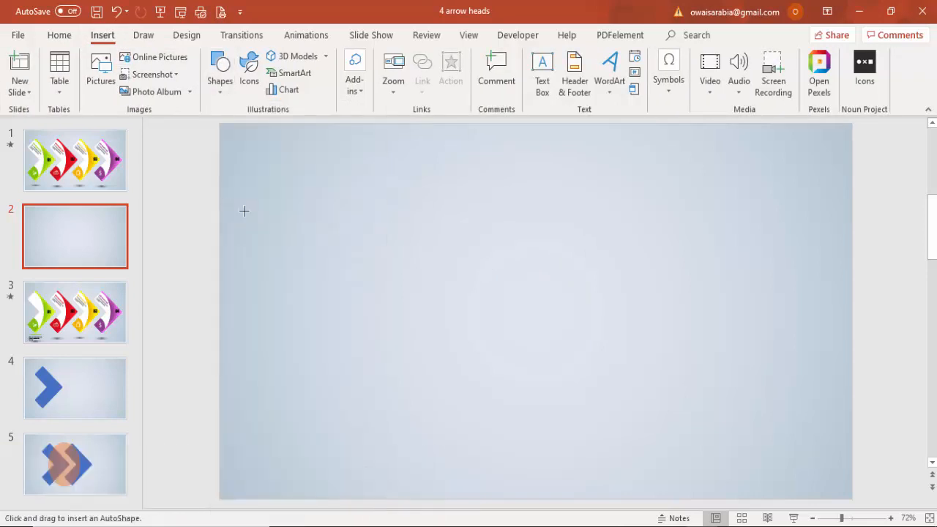
Draw a 3.75" by 1.5" rounded rectangle, adjust its corner rounding, and rotate it diagonally
{"action": "left_click_drag", "start_coordinate": [384, 203], "coordinate": [441, 372]}
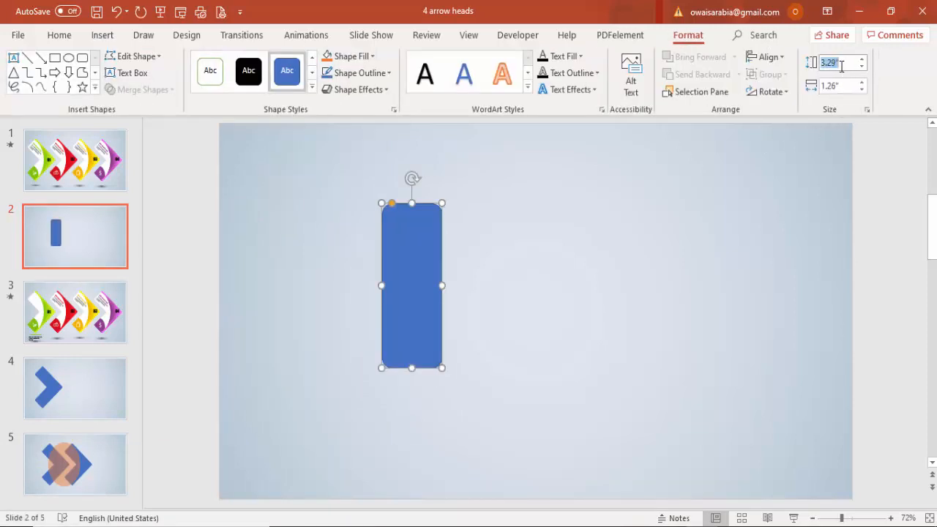
{"action": "type", "text": "3.75"}
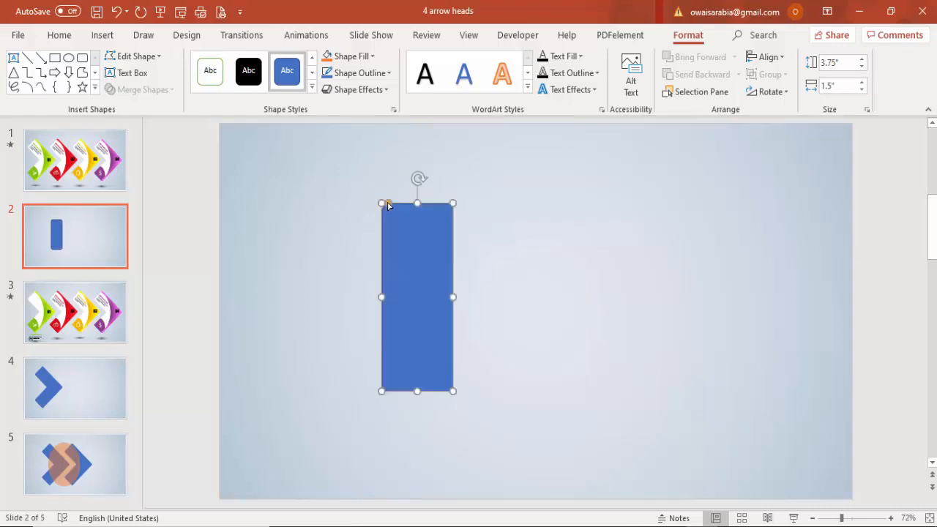
{"action": "left_click_drag", "start_coordinate": [417, 297], "coordinate": [366, 276]}
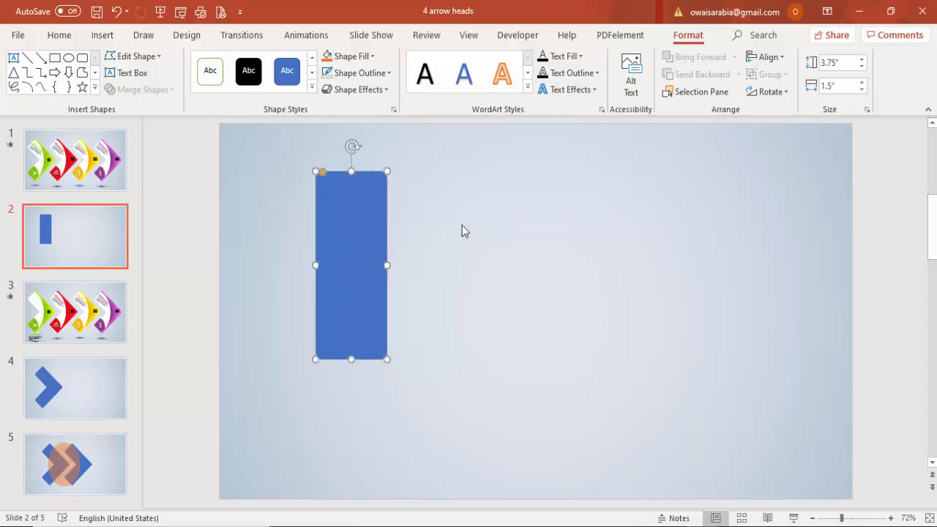
{"action": "mouse_move", "coordinate": [536, 273]}
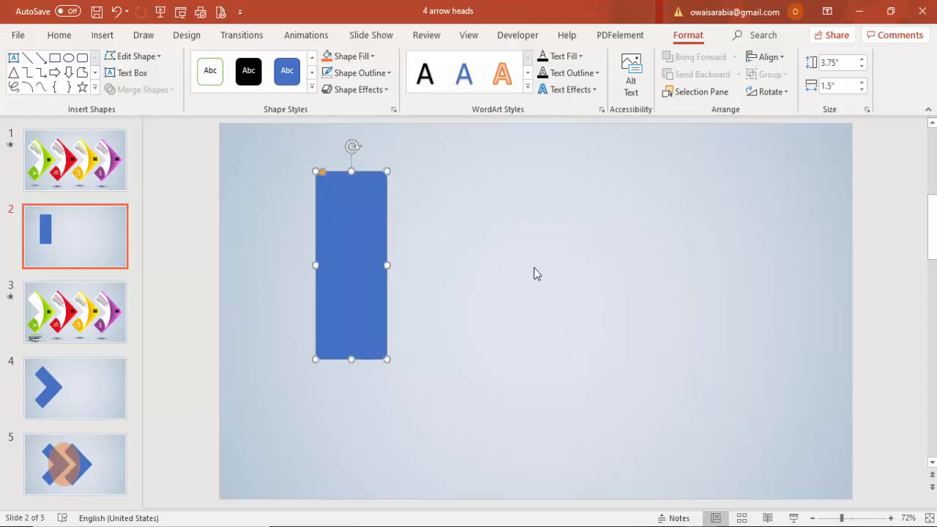
{"action": "left_click_drag", "start_coordinate": [351, 146], "coordinate": [322, 150]}
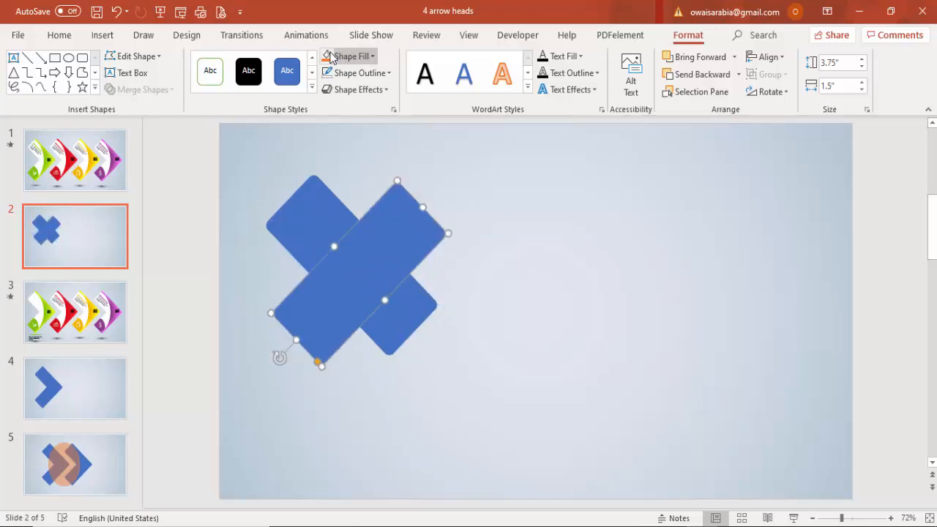
Recolour one bar, select both crossing bars, and Union them into one chevron
{"action": "left_click", "coordinate": [287, 71]}
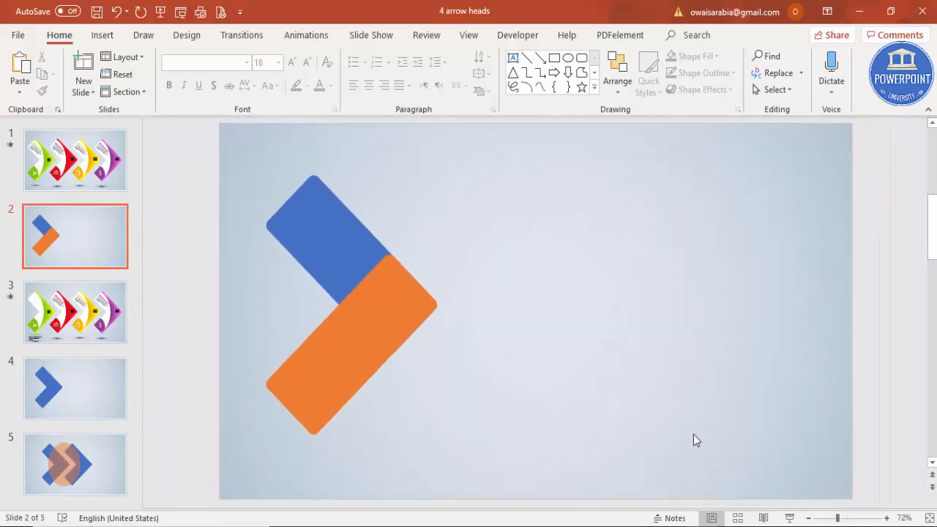
{"action": "left_click", "coordinate": [338, 361]}
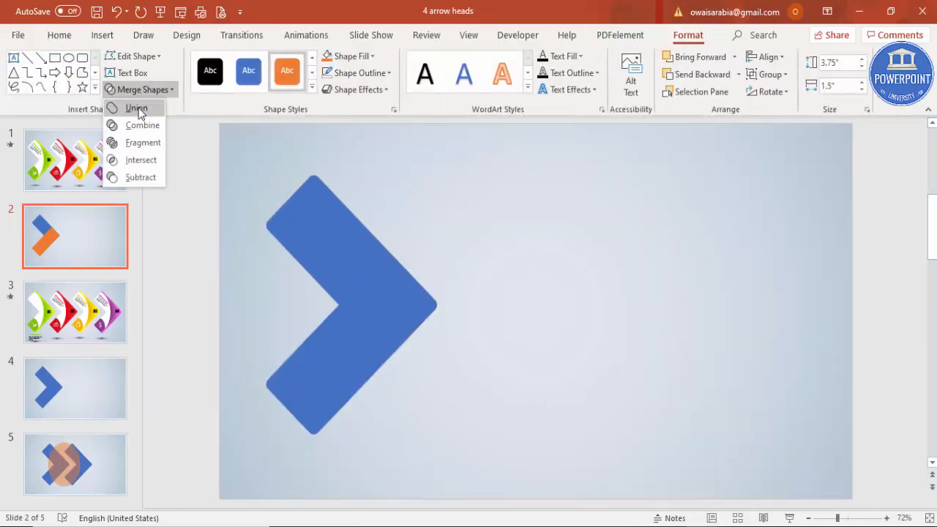
{"action": "left_click", "coordinate": [135, 108]}
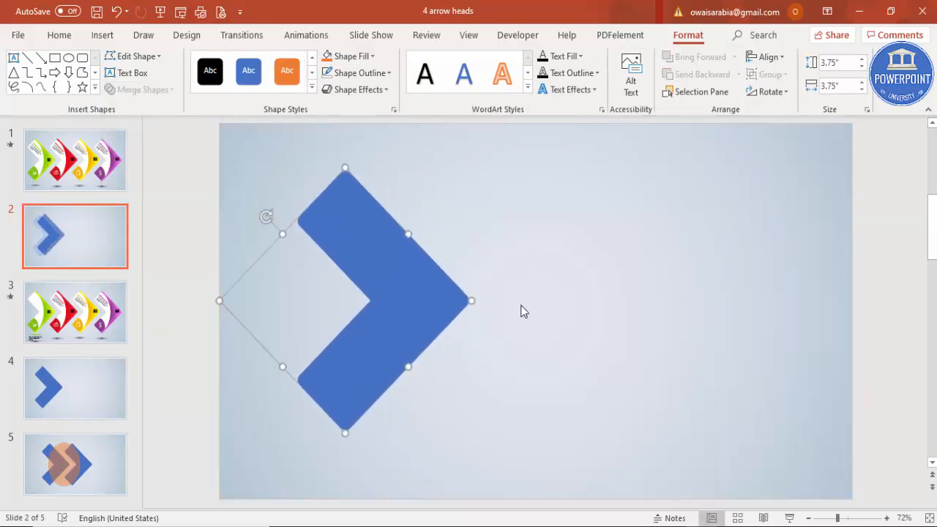
Duplicate the blue chevron and insert an oval shape
{"action": "left_click", "coordinate": [523, 311]}
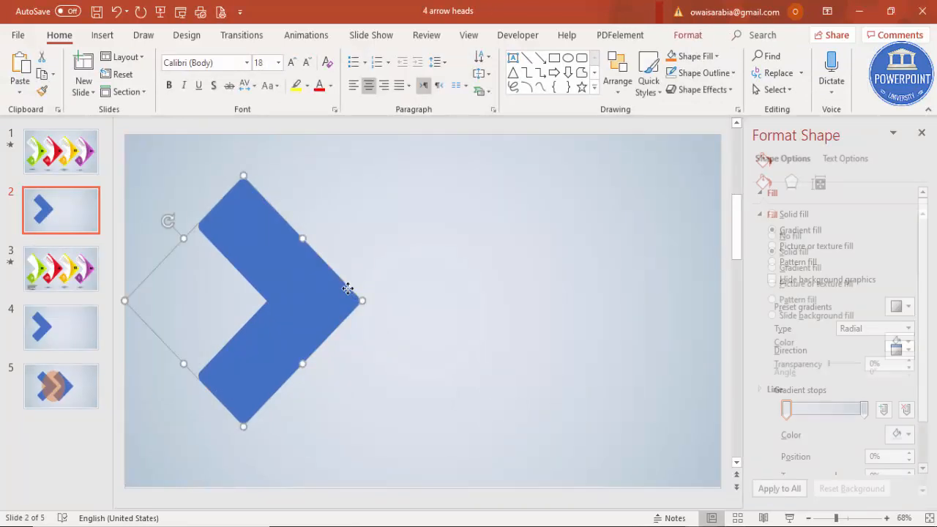
{"action": "left_click", "coordinate": [771, 251]}
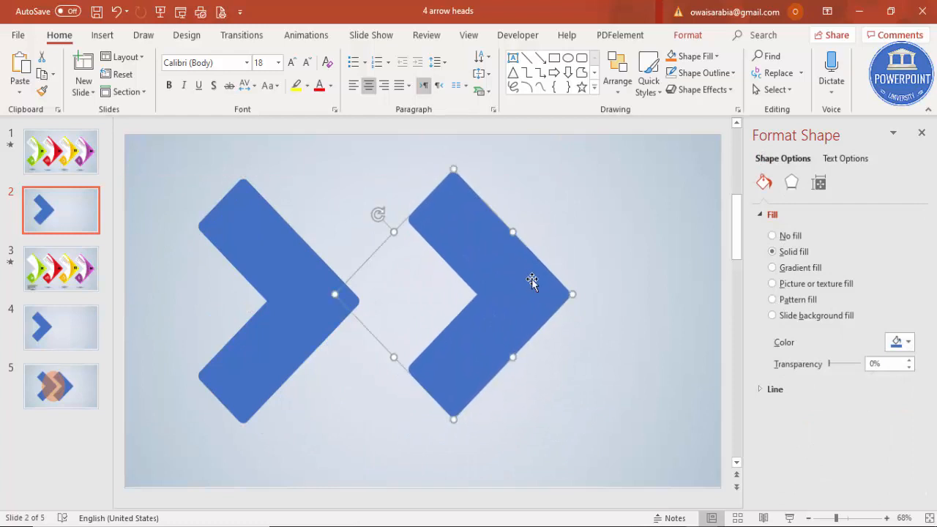
{"action": "left_click", "coordinate": [102, 34]}
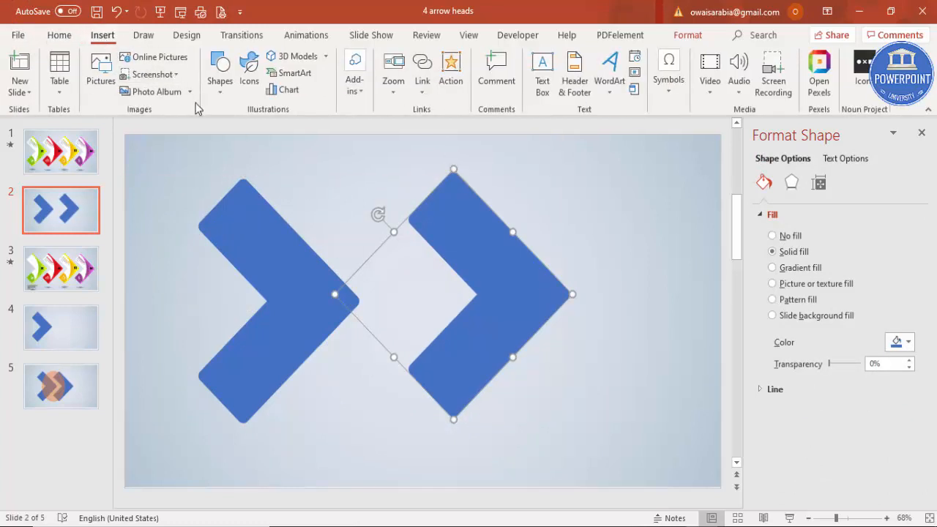
{"action": "left_click", "coordinate": [219, 70]}
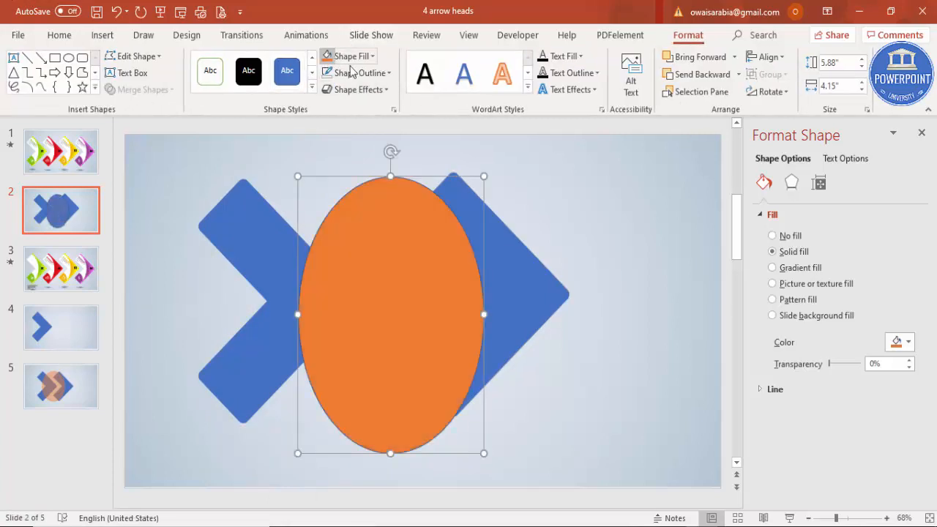
Give the oval no outline and 50% transparency, positioned over the second chevron
{"action": "left_click", "coordinate": [358, 73]}
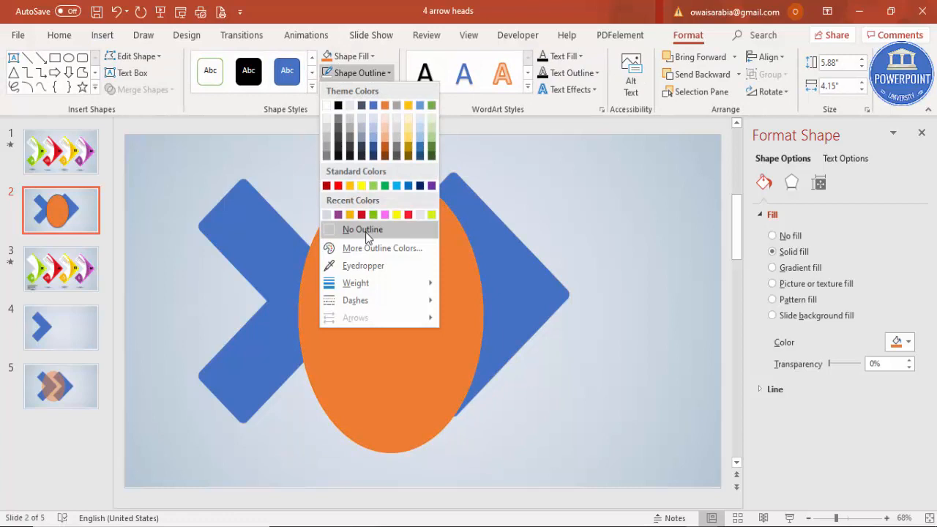
{"action": "left_click", "coordinate": [362, 230]}
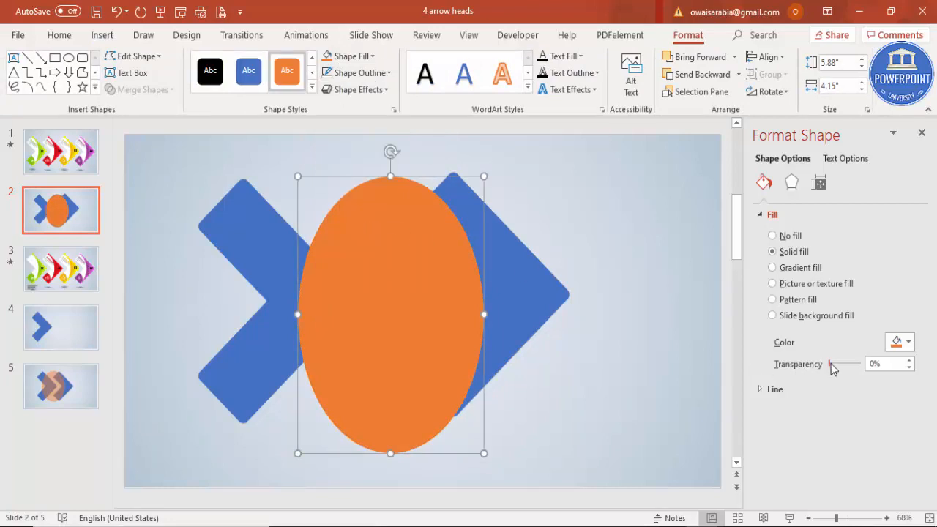
{"action": "left_click_drag", "start_coordinate": [829, 364], "coordinate": [838, 364]}
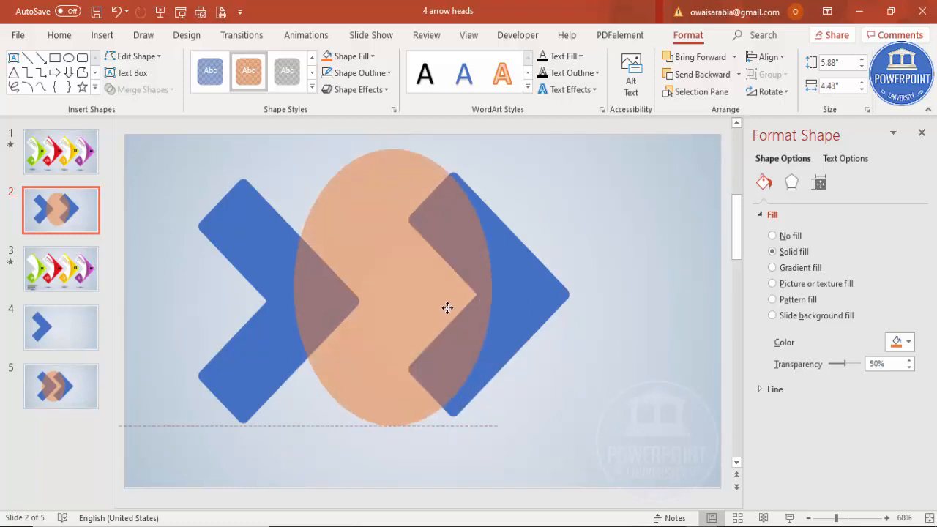
{"action": "left_click_drag", "start_coordinate": [446, 307], "coordinate": [446, 312]}
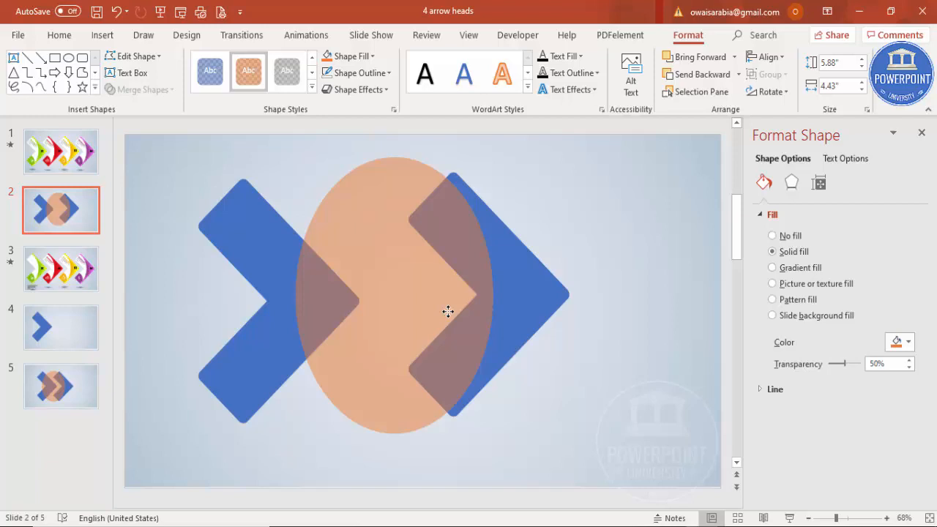
{"action": "left_click", "coordinate": [447, 312]}
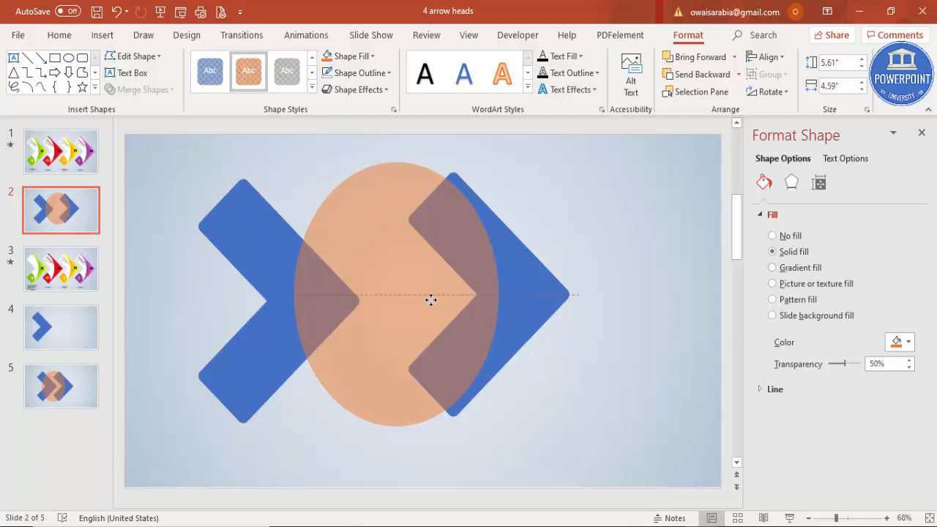
Merge the oval with the right-hand chevron to carve a curved arrowhead
{"action": "left_click", "coordinate": [431, 300]}
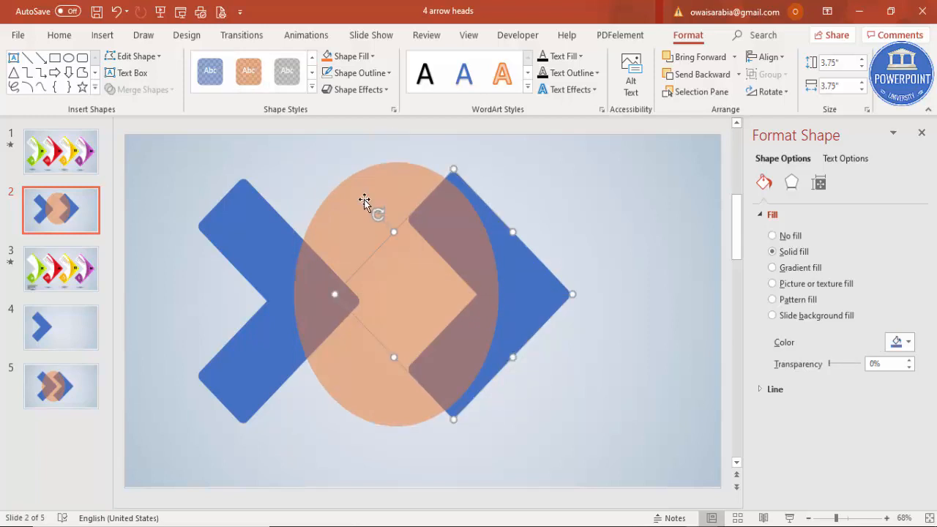
{"action": "left_click", "coordinate": [139, 89]}
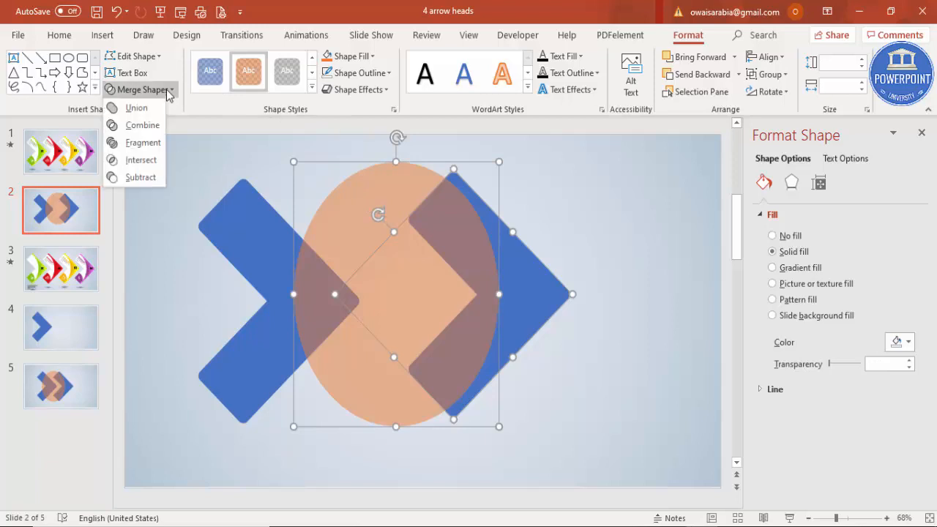
{"action": "left_click", "coordinate": [141, 177]}
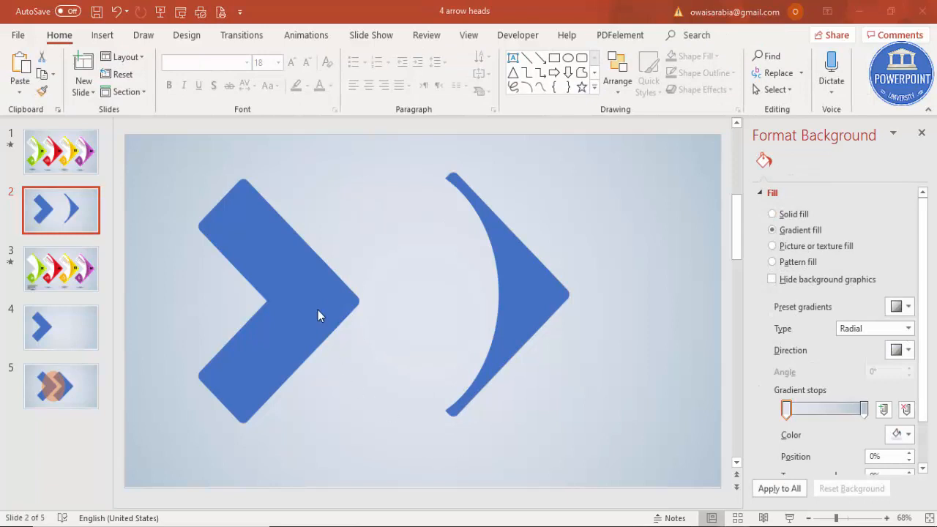
Fill the left chevron with white
{"action": "left_click", "coordinate": [300, 300]}
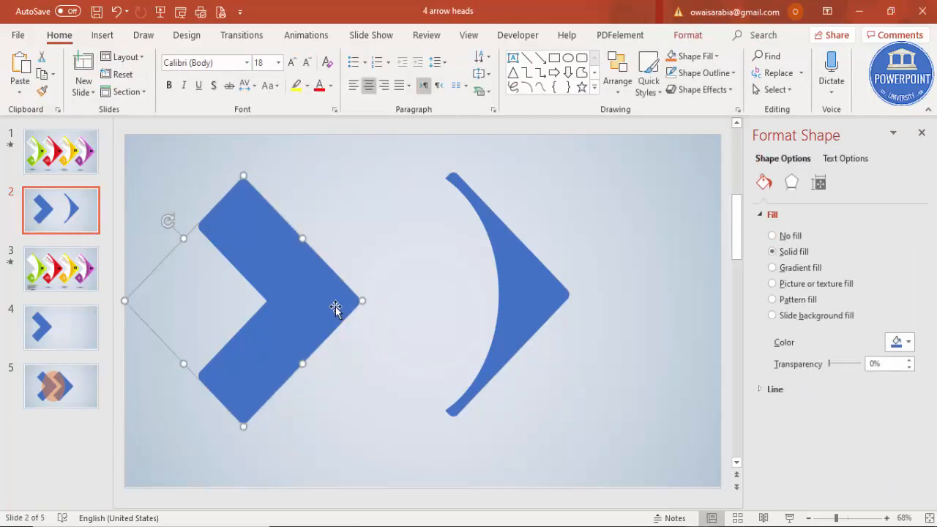
{"action": "left_click", "coordinate": [907, 341]}
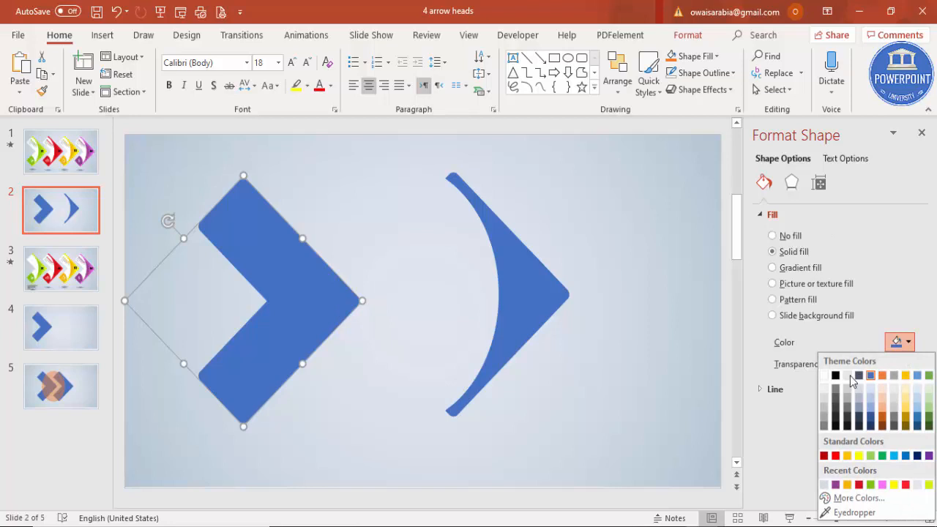
{"action": "left_click", "coordinate": [835, 374]}
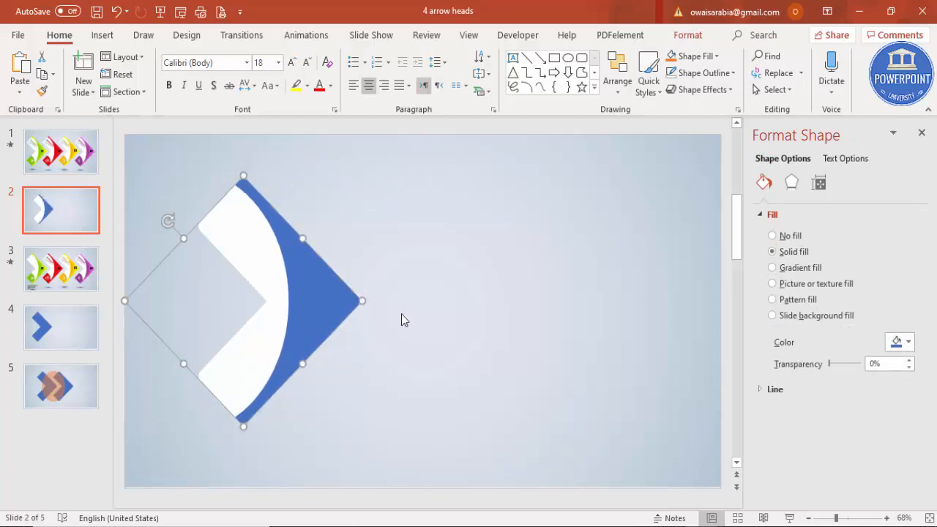
{"action": "mouse_move", "coordinate": [783, 275]}
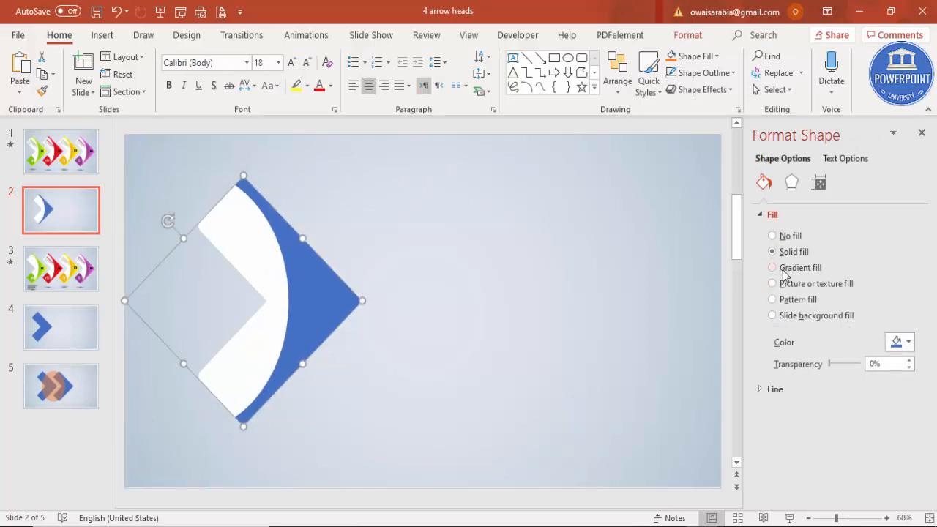
Give the arrowhead a gradient fill with red stops at adjusted positions
{"action": "left_click", "coordinate": [772, 268]}
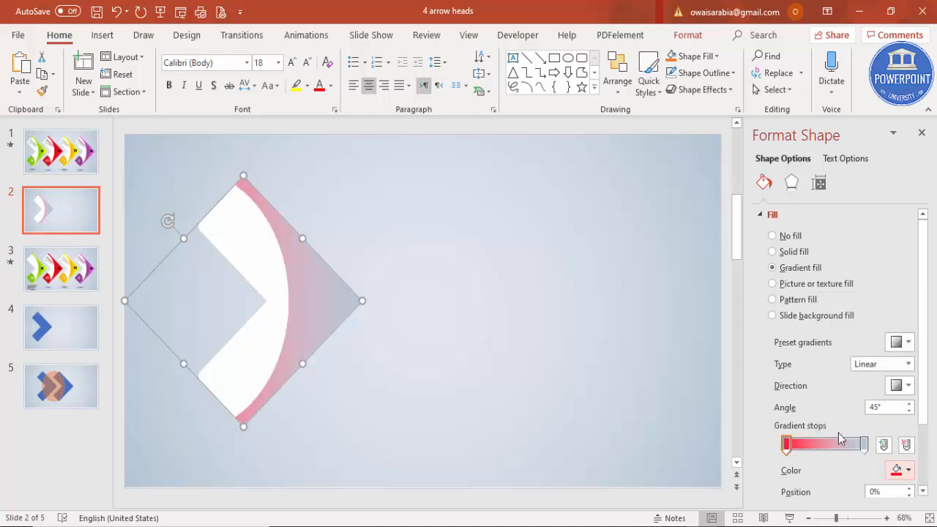
{"action": "left_click", "coordinate": [908, 470]}
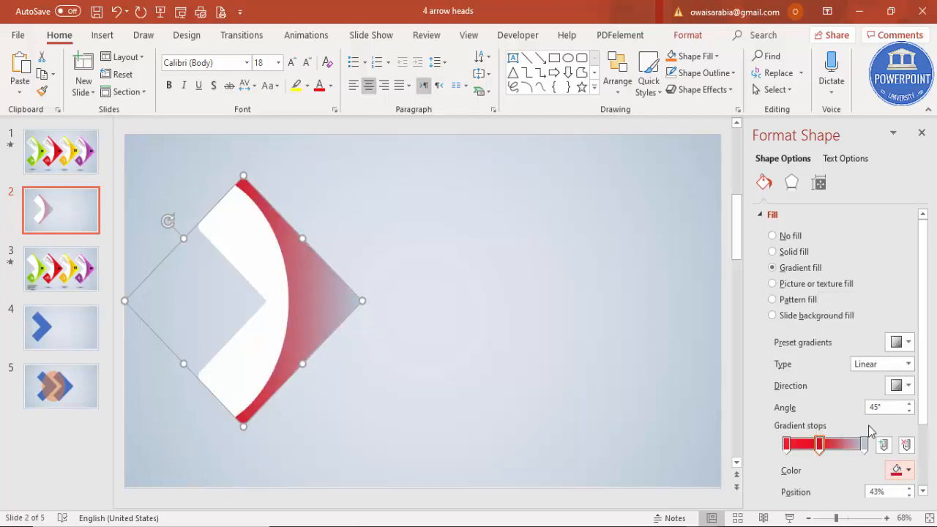
{"action": "left_click_drag", "start_coordinate": [819, 445], "coordinate": [863, 445]}
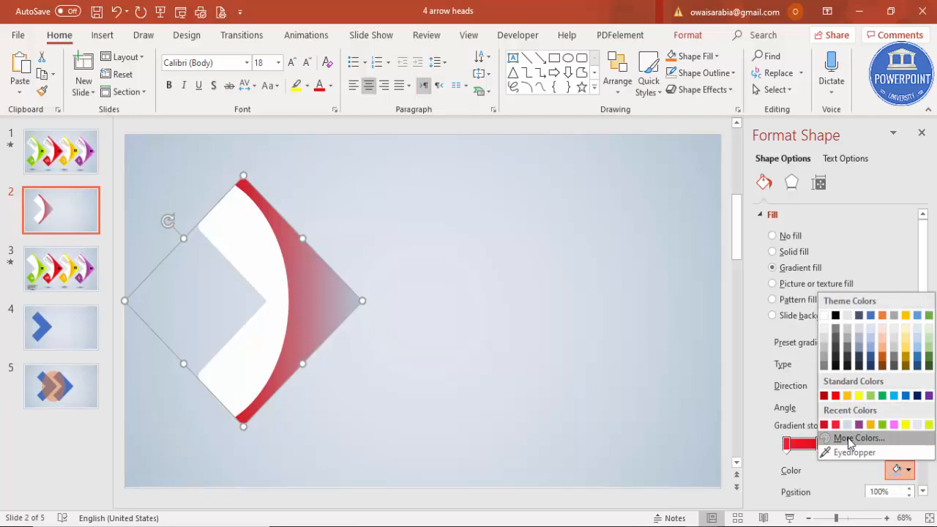
{"action": "left_click", "coordinate": [859, 438]}
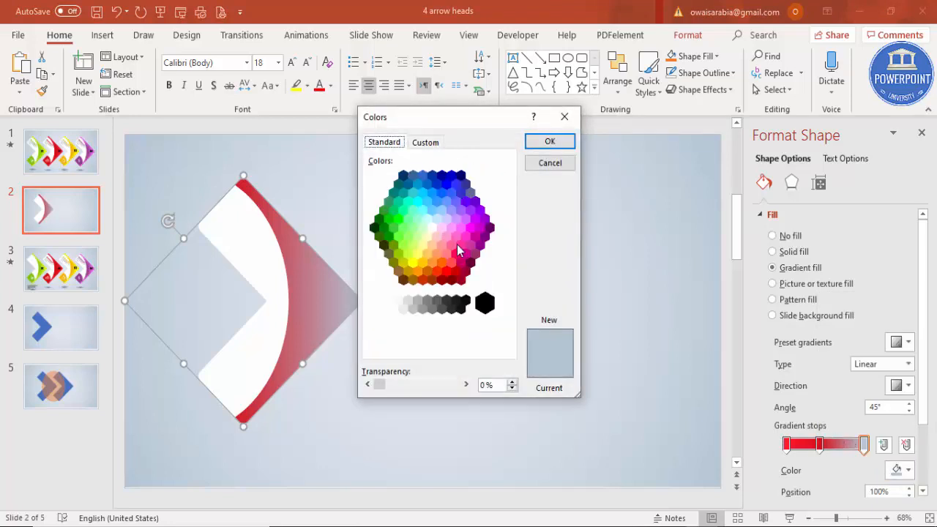
{"action": "left_click", "coordinate": [441, 264]}
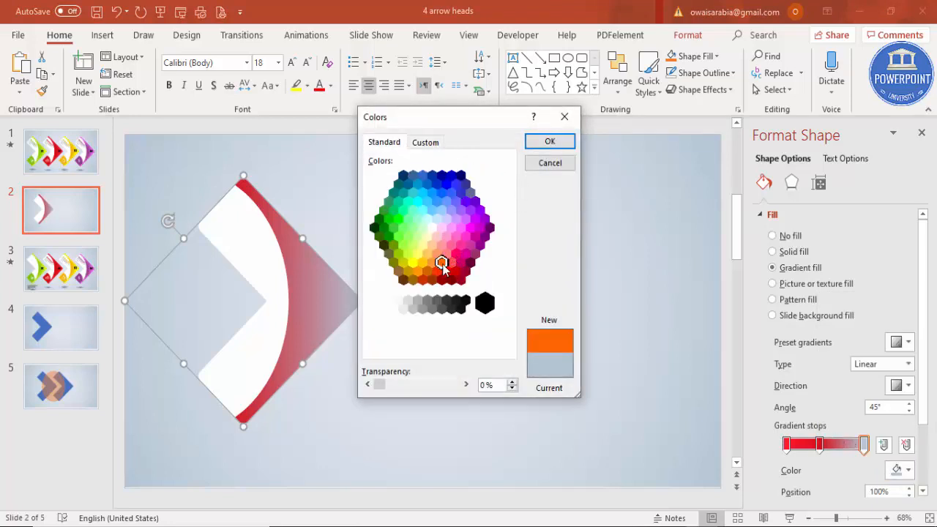
{"action": "left_click", "coordinate": [452, 264]}
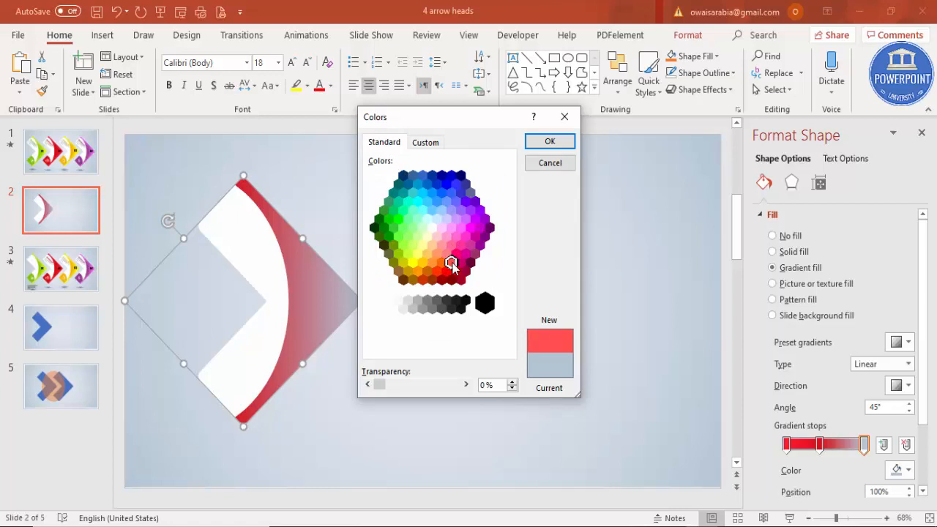
{"action": "left_click", "coordinate": [549, 140]}
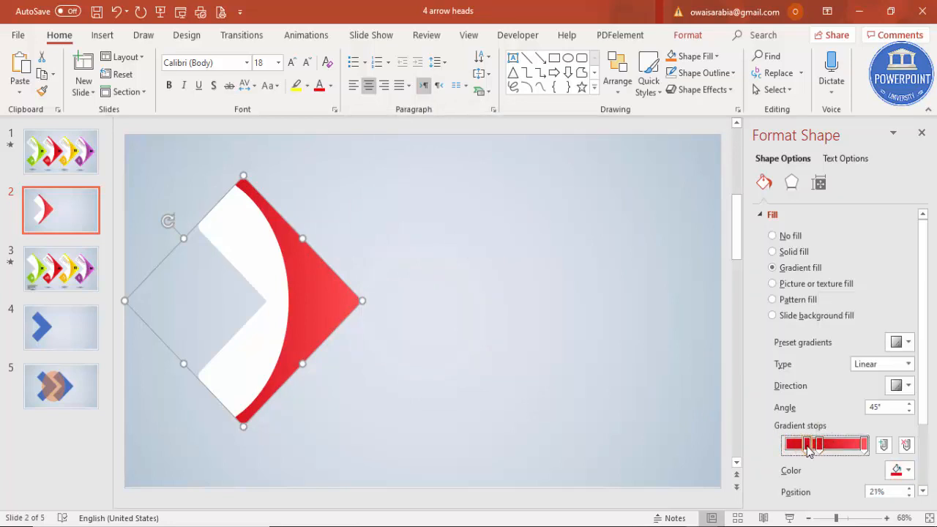
{"action": "left_click_drag", "start_coordinate": [813, 444], "coordinate": [839, 445]}
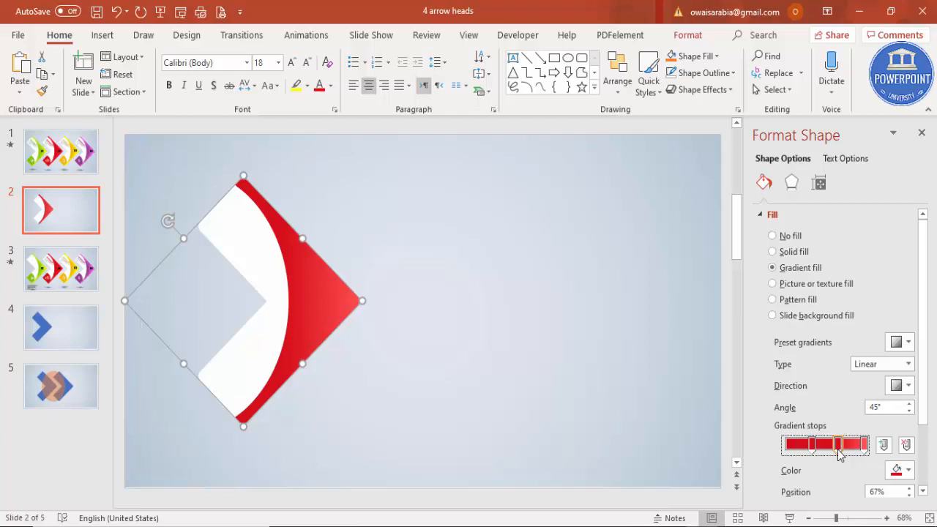
Apply a soft shadow preset to the arrowhead shape
{"action": "left_click", "coordinate": [483, 266]}
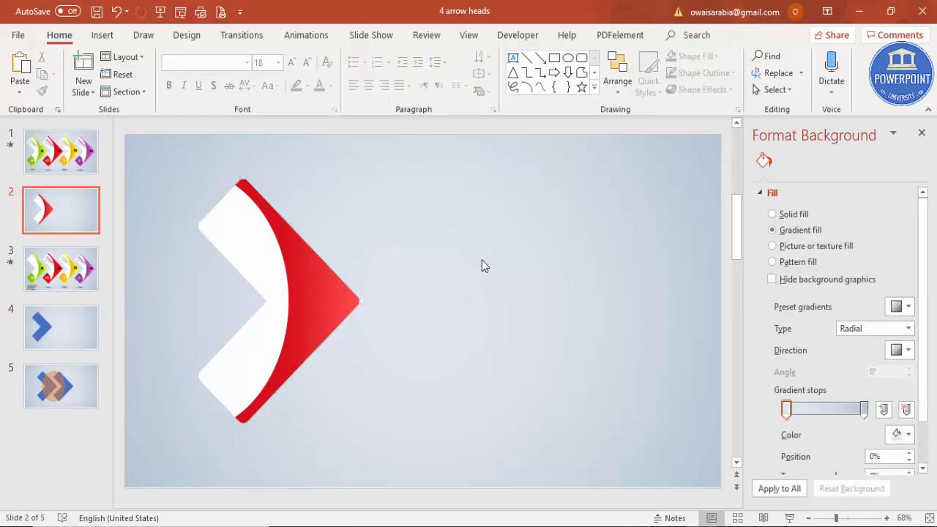
{"action": "left_click", "coordinate": [311, 311]}
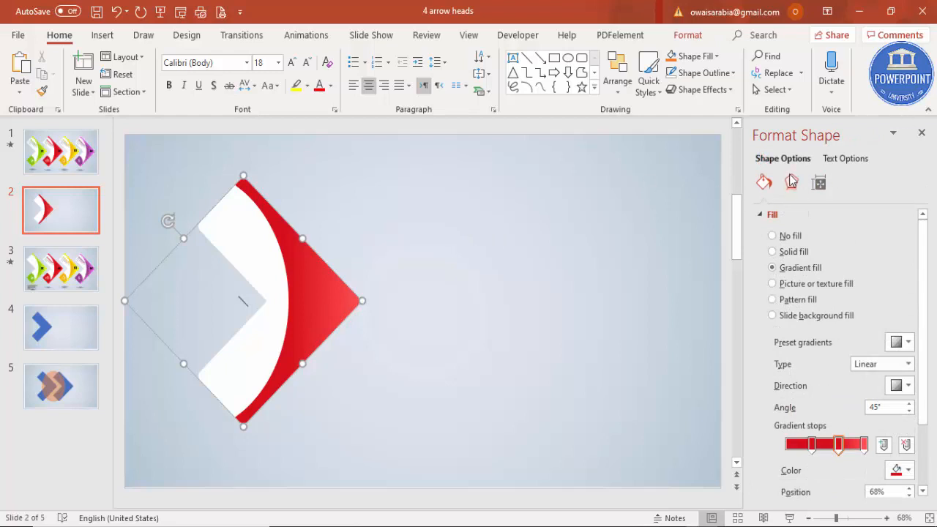
{"action": "left_click", "coordinate": [791, 183]}
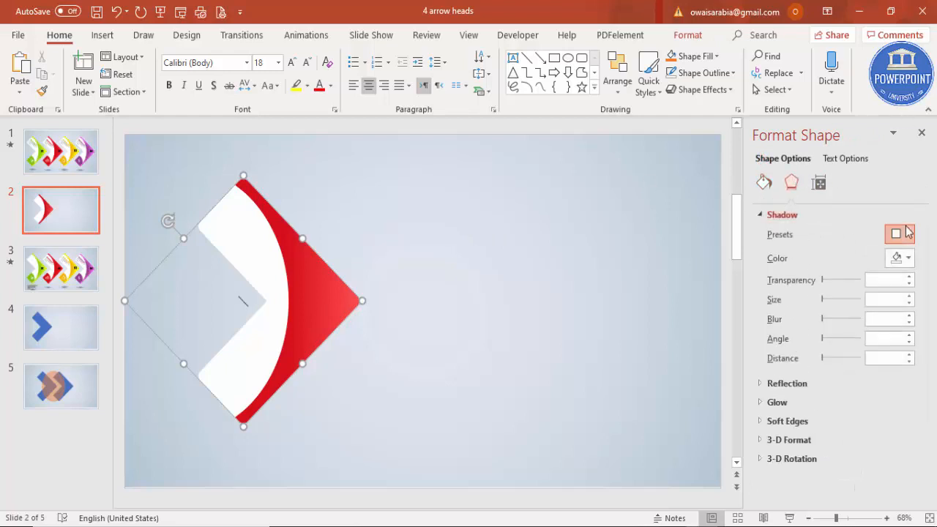
{"action": "left_click", "coordinate": [895, 233]}
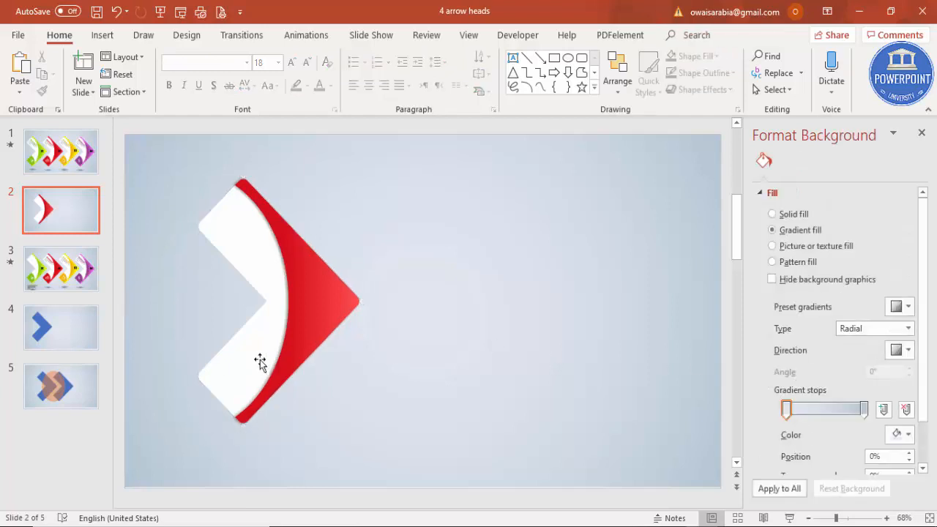
Duplicate the white chevron and place a small red rounded shape on its lower tip
{"action": "left_click", "coordinate": [260, 359]}
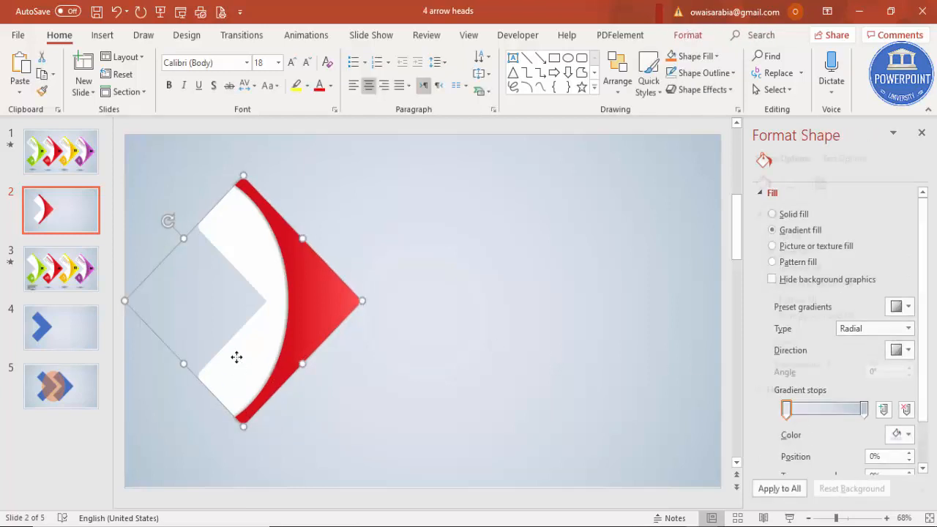
{"action": "left_click", "coordinate": [772, 251]}
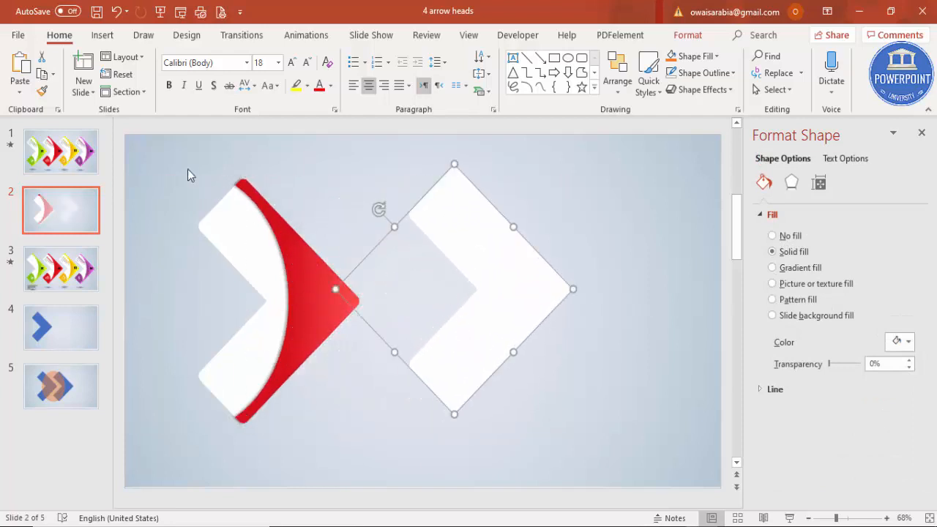
{"action": "left_click", "coordinate": [102, 34]}
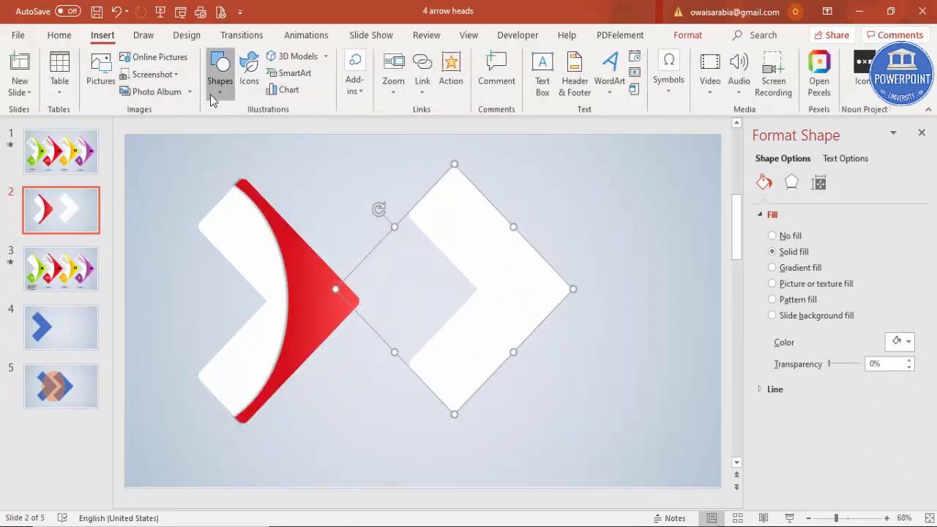
{"action": "left_click", "coordinate": [220, 73]}
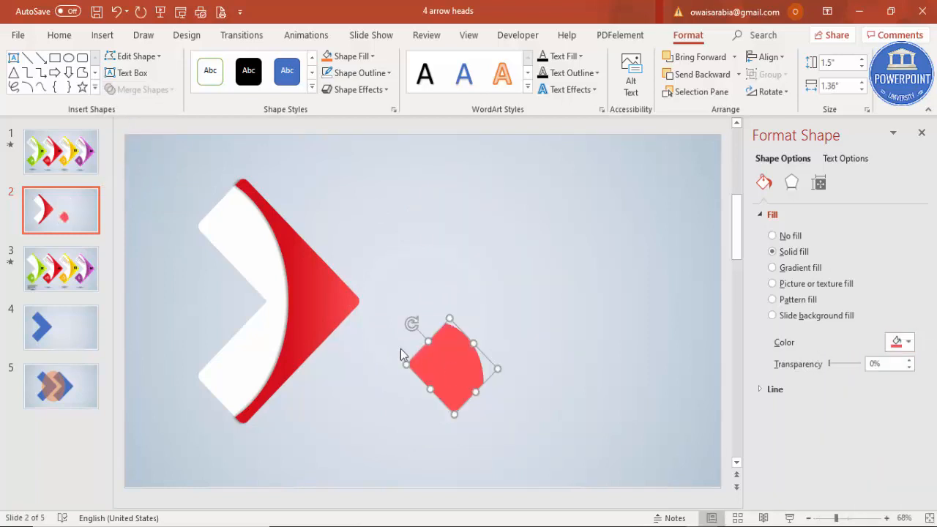
{"action": "left_click_drag", "start_coordinate": [450, 366], "coordinate": [241, 395]}
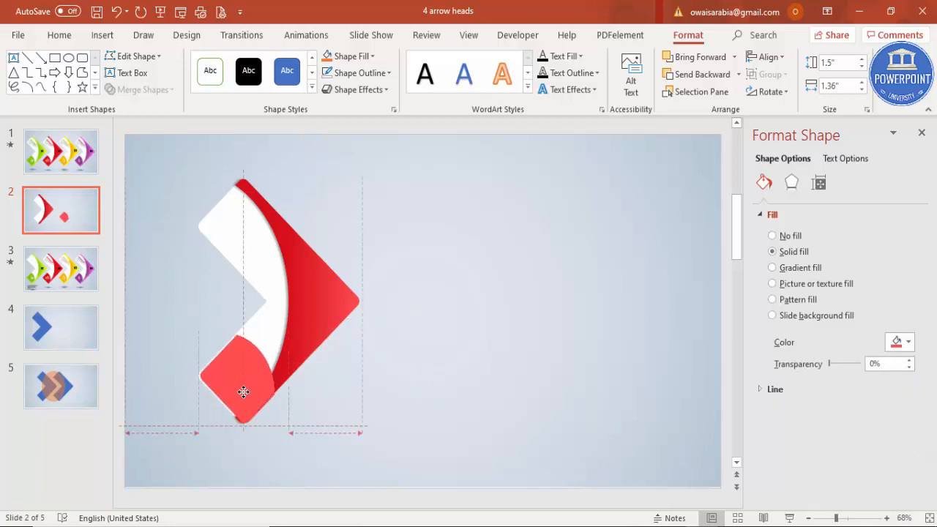
{"action": "left_click", "coordinate": [243, 391]}
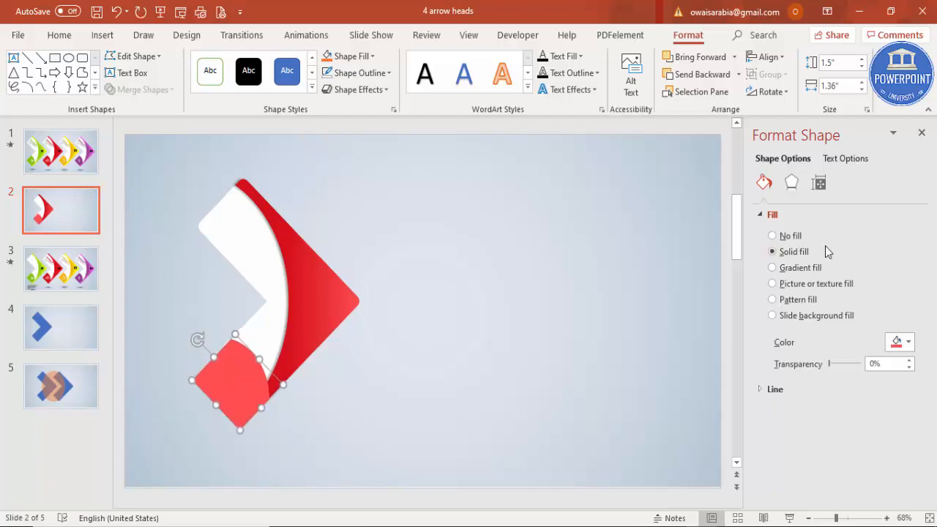
Apply a shadow preset to the small corner piece
{"action": "left_click", "coordinate": [790, 183]}
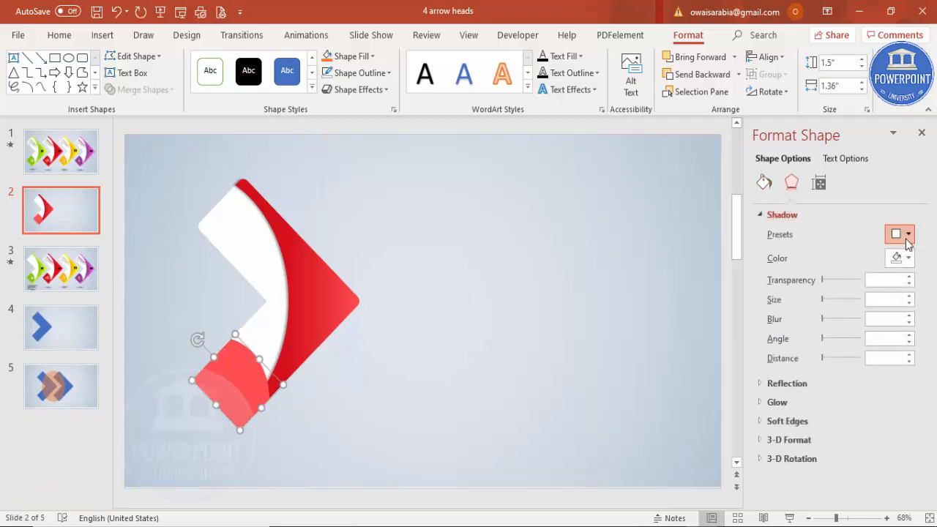
{"action": "left_click", "coordinate": [907, 234]}
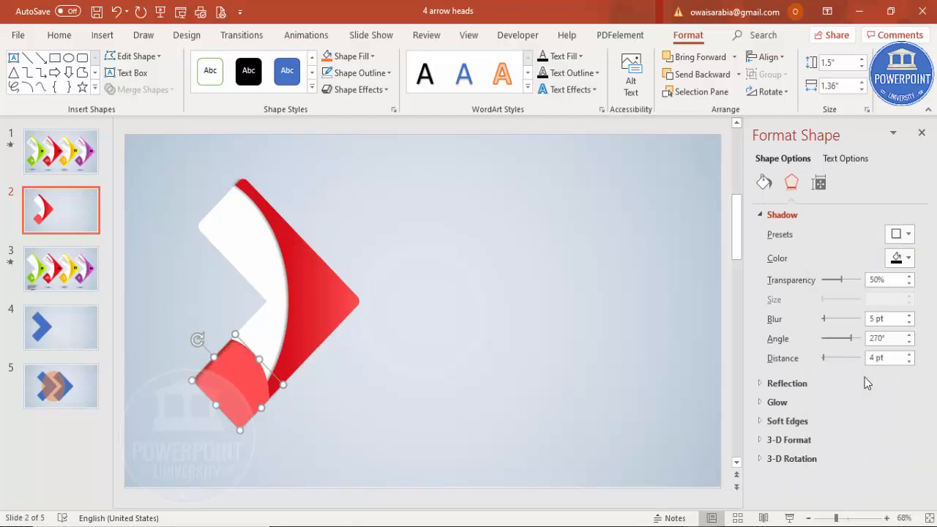
{"action": "left_click", "coordinate": [900, 234]}
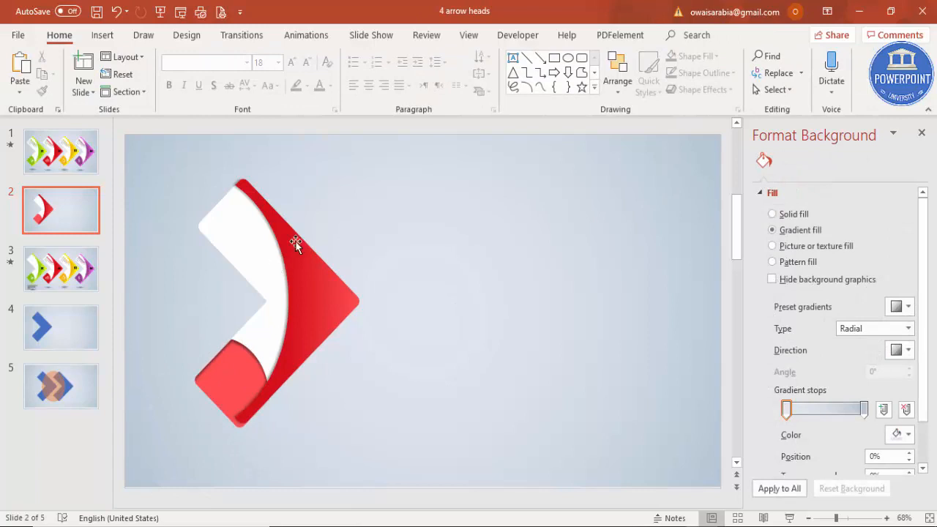
{"action": "mouse_move", "coordinate": [253, 329]}
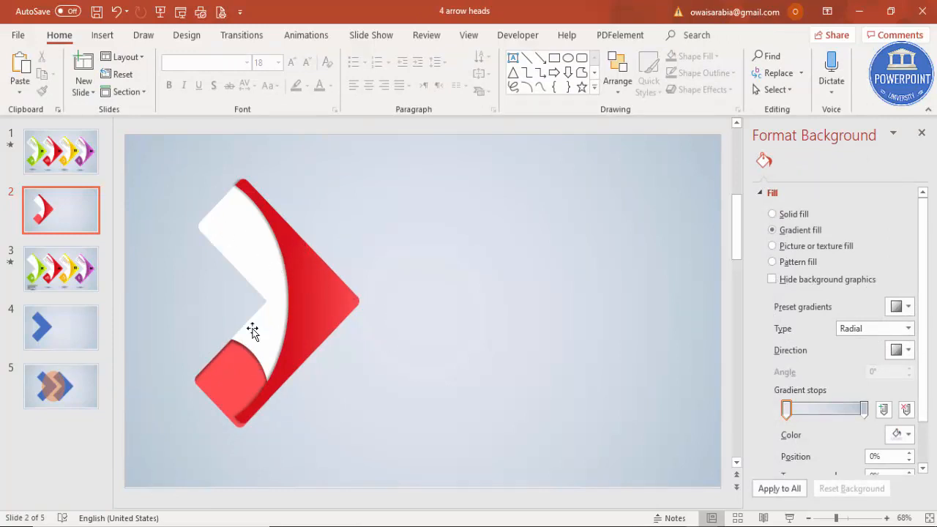
{"action": "mouse_move", "coordinate": [365, 313]}
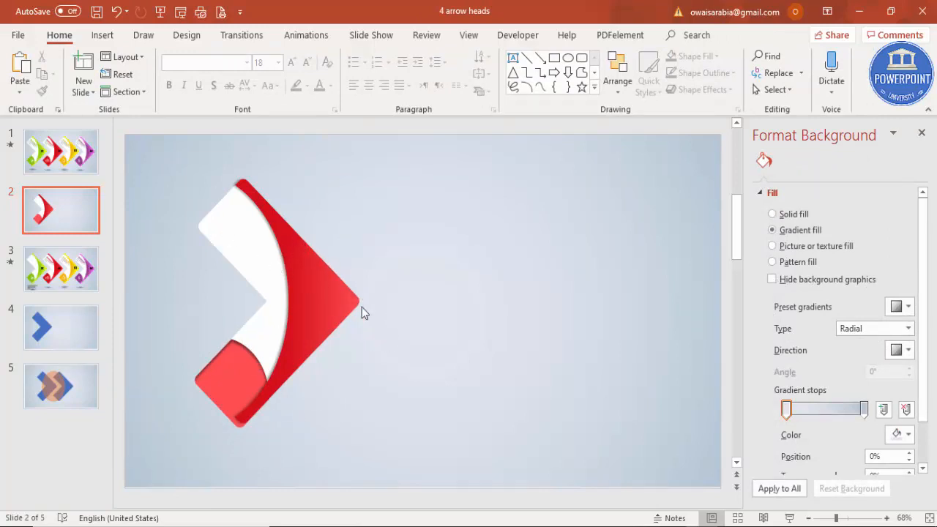
Fill the small corner piece with a deeper red matching the arrowhead
{"action": "left_click", "coordinate": [242, 384]}
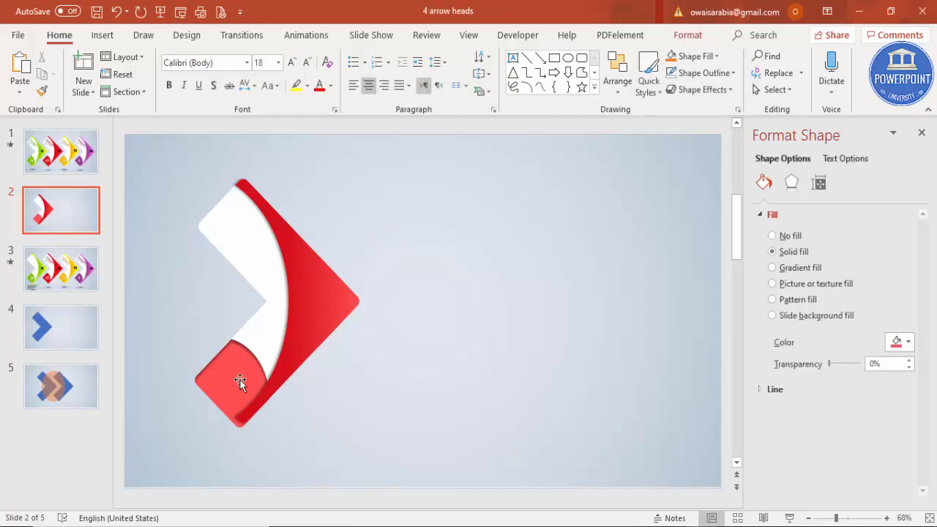
{"action": "left_click", "coordinate": [909, 341]}
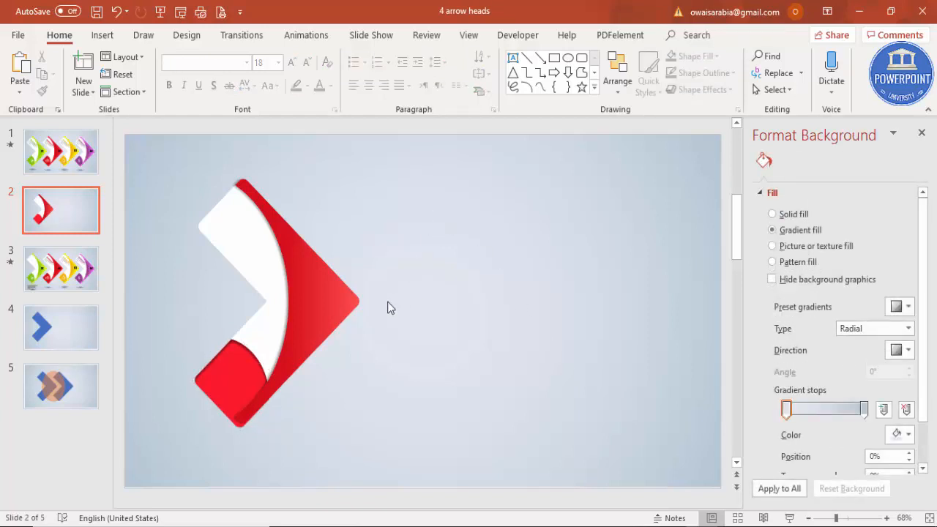
{"action": "left_click", "coordinate": [102, 34]}
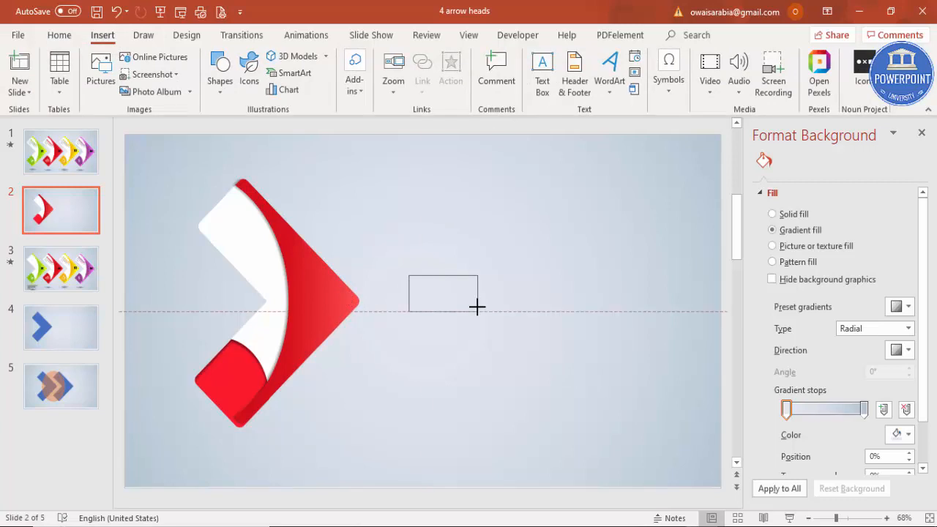
Type 01, enlarge its font, and place it on the arrowhead's red tip
{"action": "type", "text": "01"}
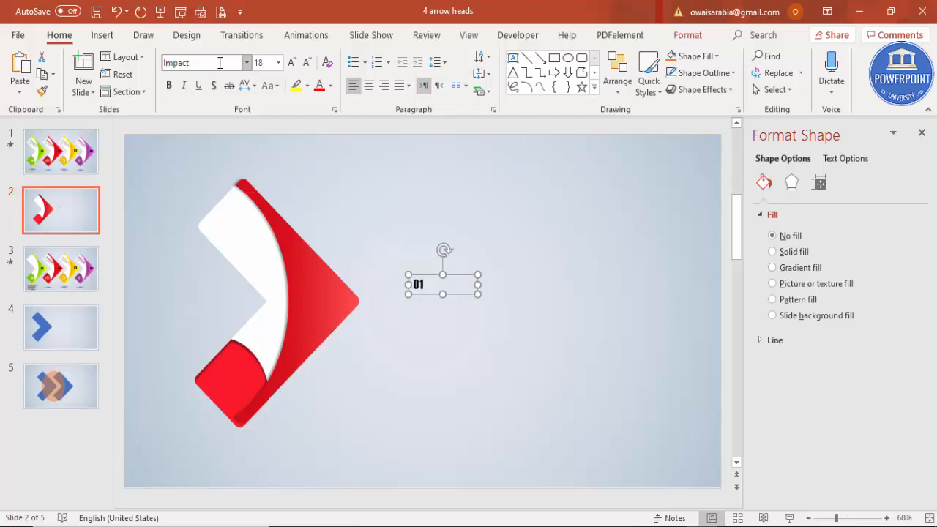
{"action": "left_click", "coordinate": [291, 62]}
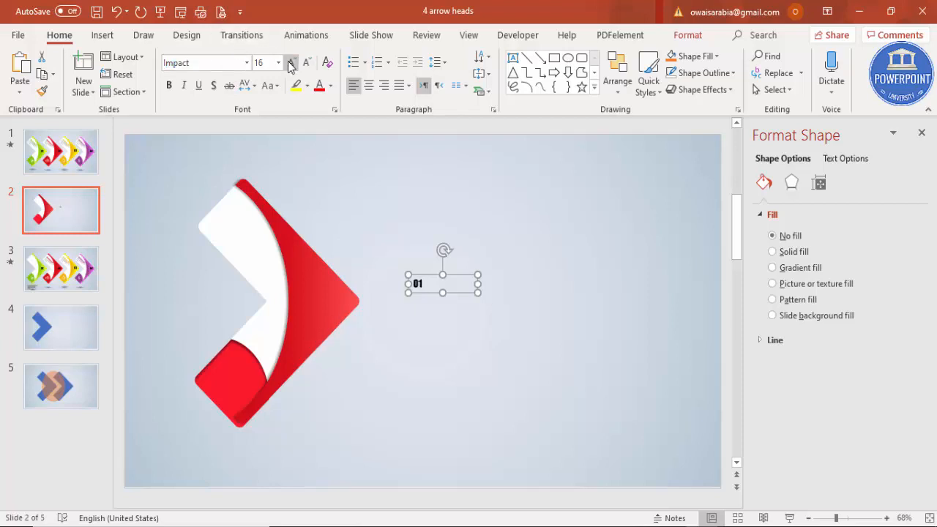
{"action": "left_click", "coordinate": [290, 62]}
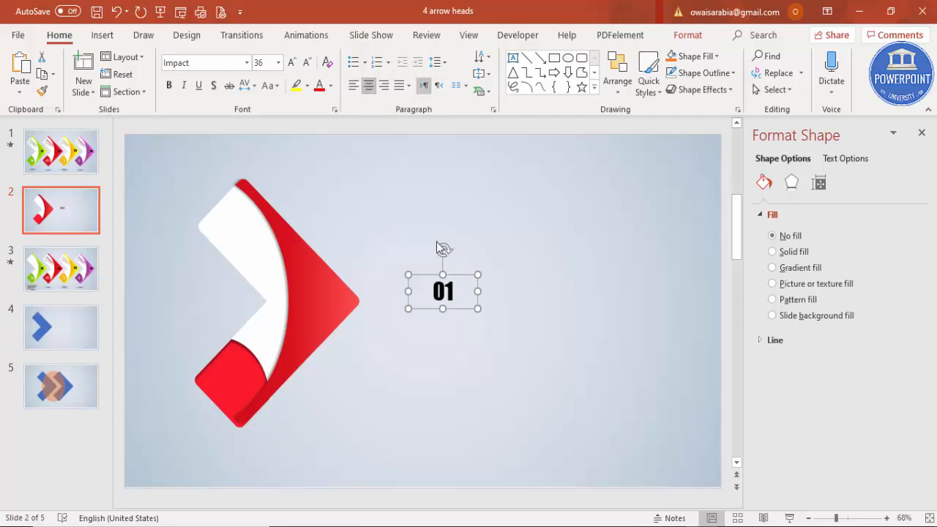
{"action": "left_click_drag", "start_coordinate": [443, 291], "coordinate": [328, 300]}
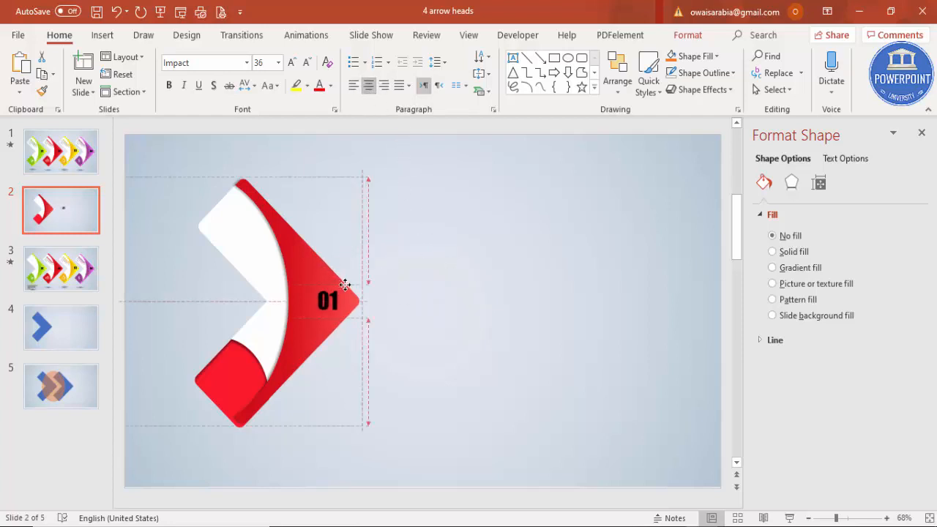
{"action": "left_click", "coordinate": [327, 300]}
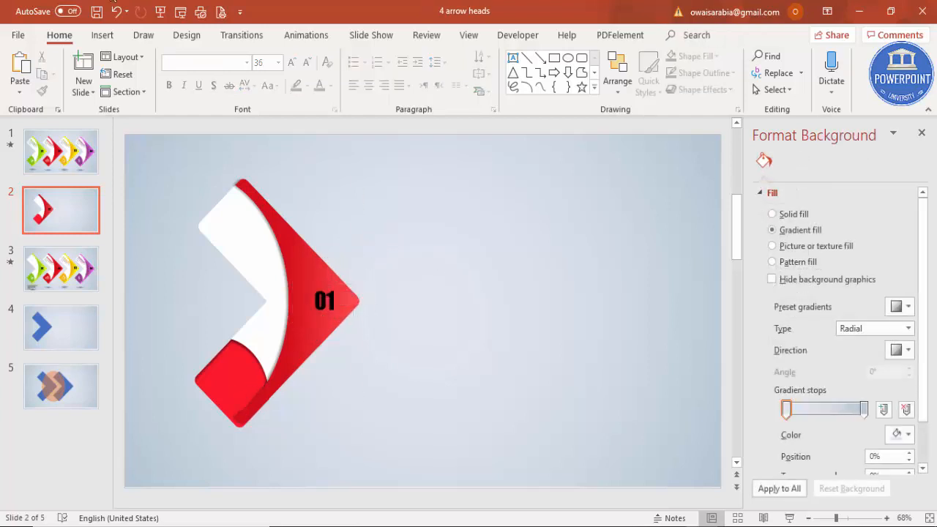
{"action": "left_click", "coordinate": [102, 34]}
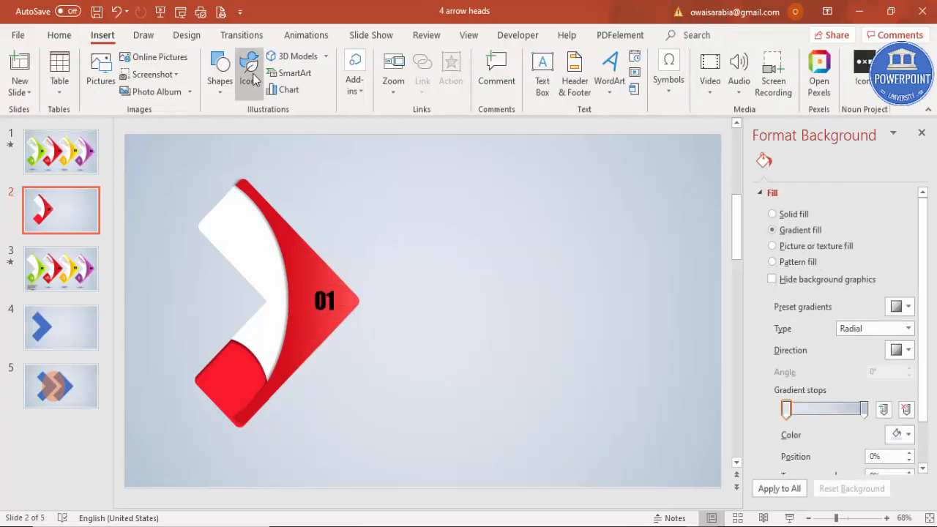
Insert a bar-chart icon from the Icons library for the lower red corner
{"action": "left_click", "coordinate": [249, 70]}
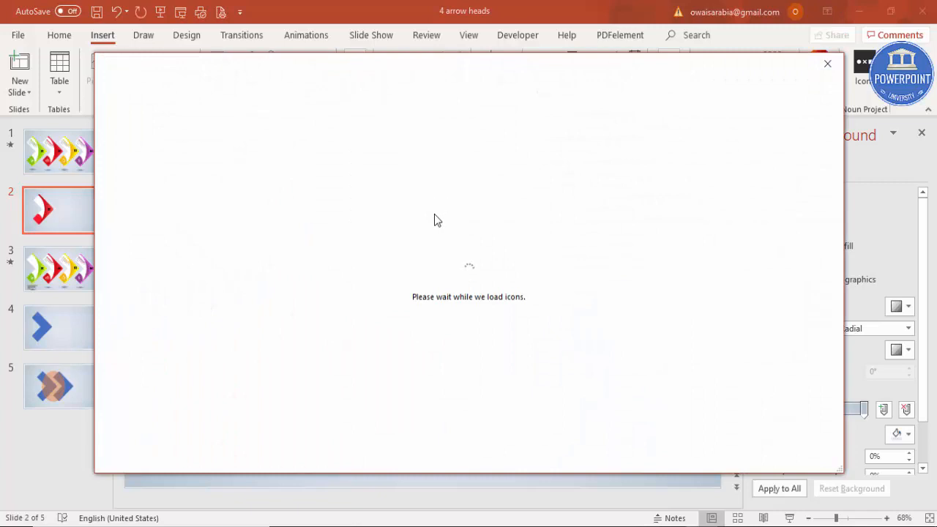
{"action": "mouse_move", "coordinate": [489, 252]}
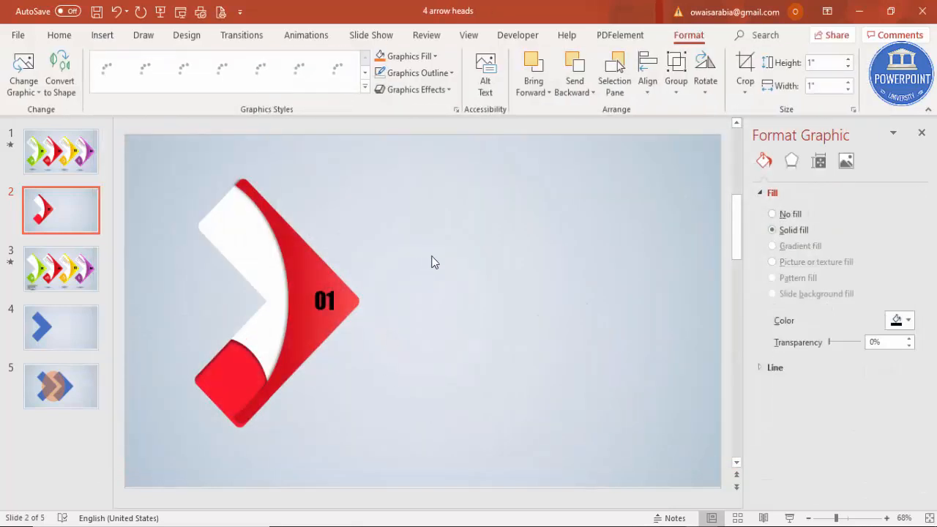
{"action": "left_click", "coordinate": [407, 56]}
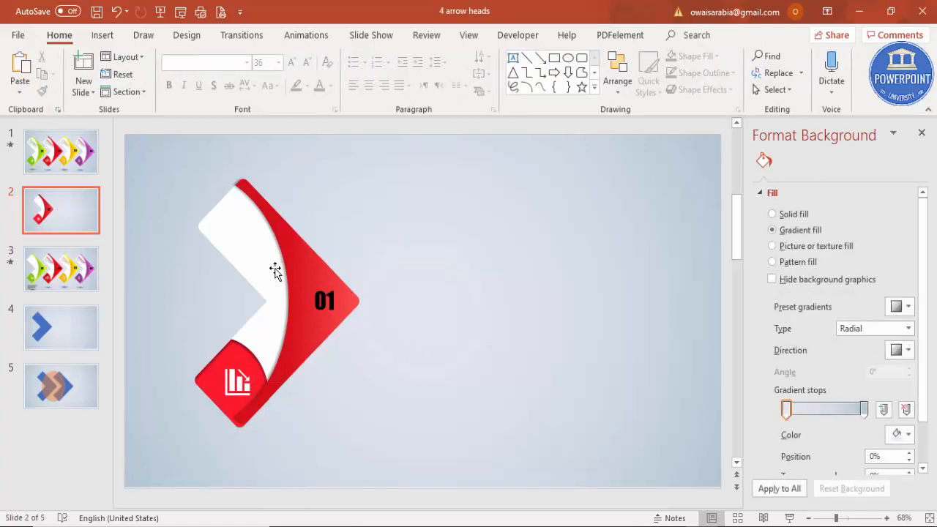
{"action": "mouse_move", "coordinate": [102, 36]}
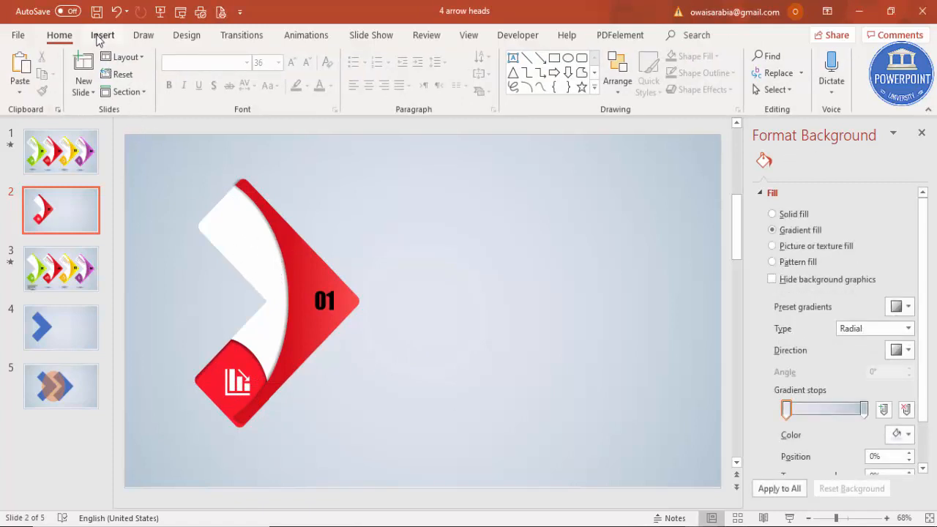
Add a text box reading 'Add your detail text here' in Century Gothic 14
{"action": "left_click", "coordinate": [102, 34]}
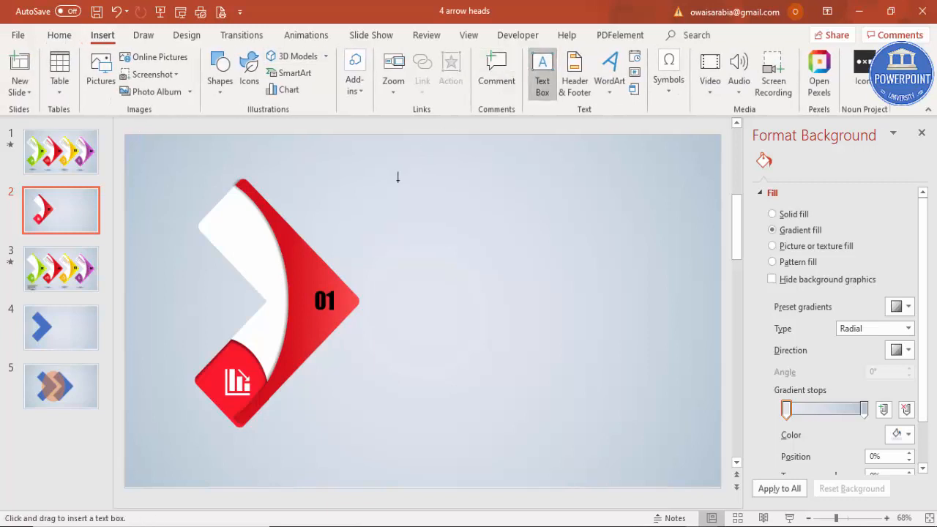
{"action": "left_click_drag", "start_coordinate": [397, 181], "coordinate": [517, 202]}
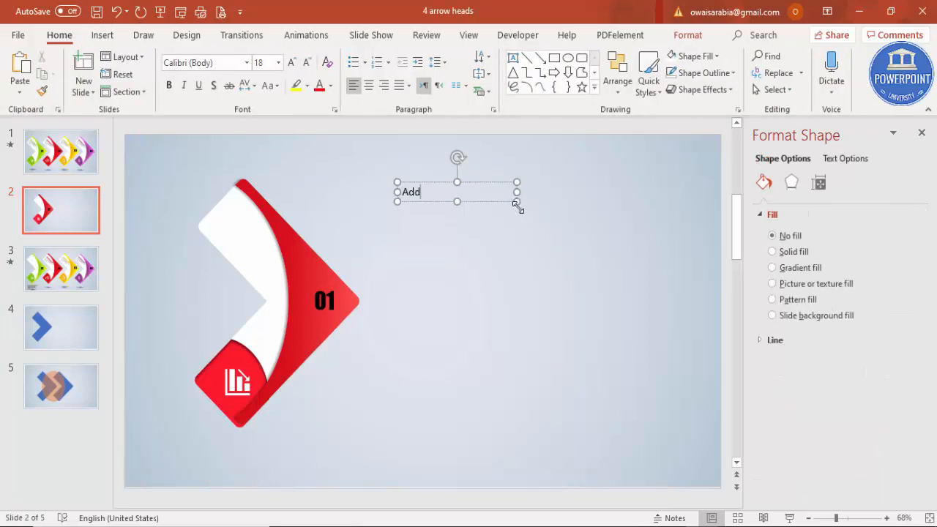
{"action": "type", "text": "your detail text here"}
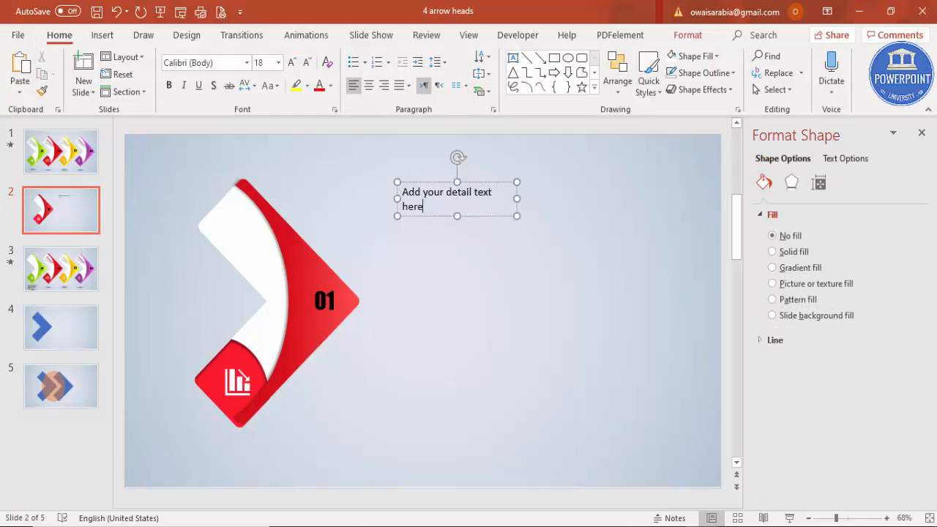
{"action": "mouse_move", "coordinate": [442, 185]}
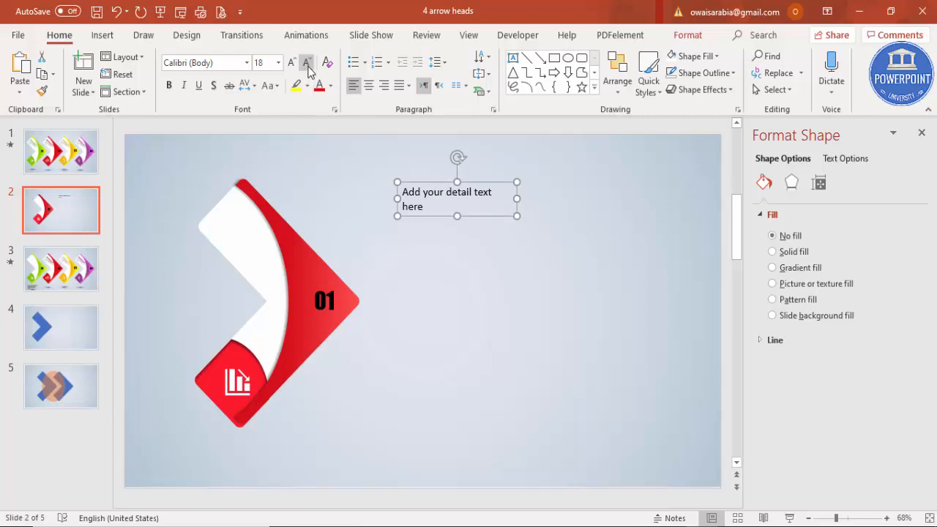
{"action": "left_click", "coordinate": [306, 62]}
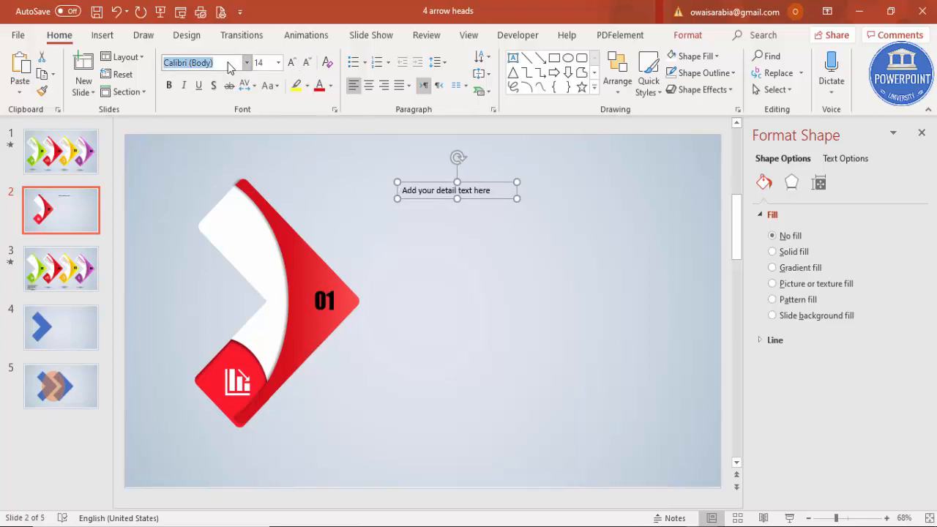
{"action": "type", "text": "Century"}
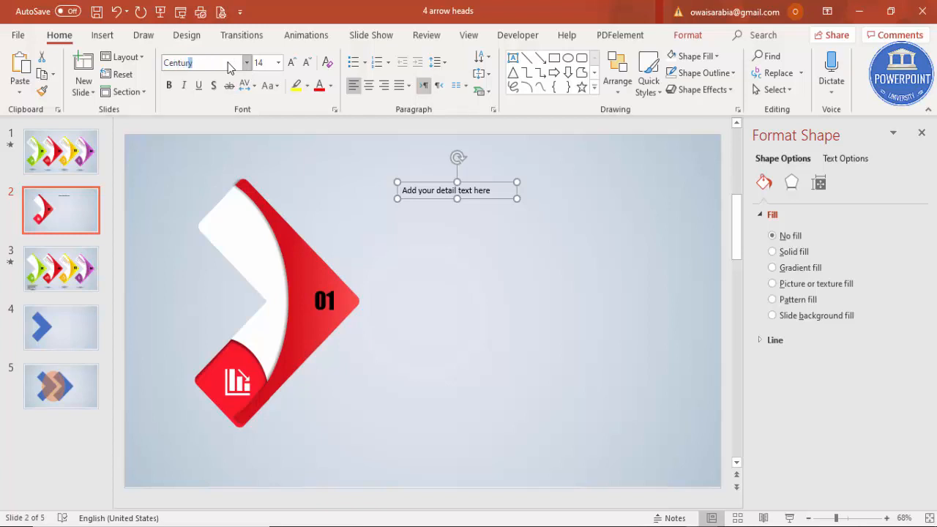
{"action": "type", "text": "Century Gothic"}
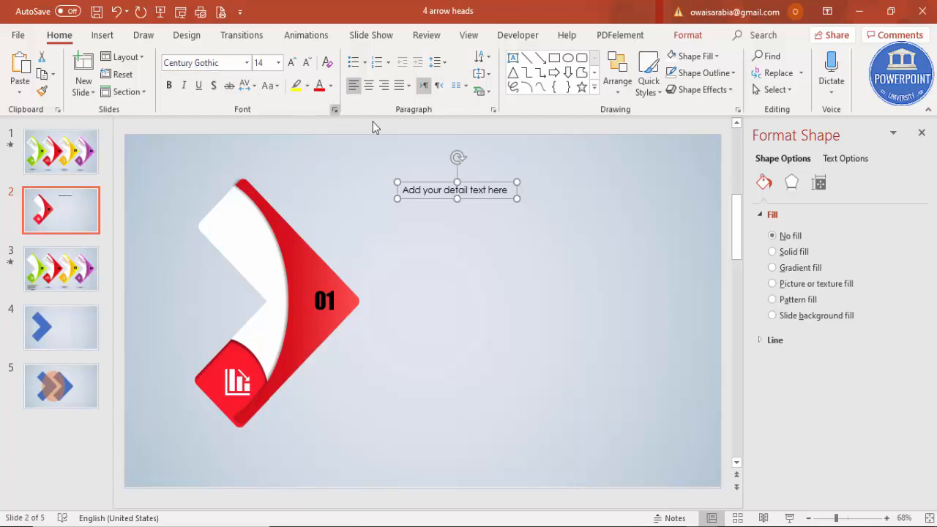
Rotate the detail text diagonally and move it onto the chevron's upper white arm
{"action": "left_click_drag", "start_coordinate": [457, 157], "coordinate": [483, 164]}
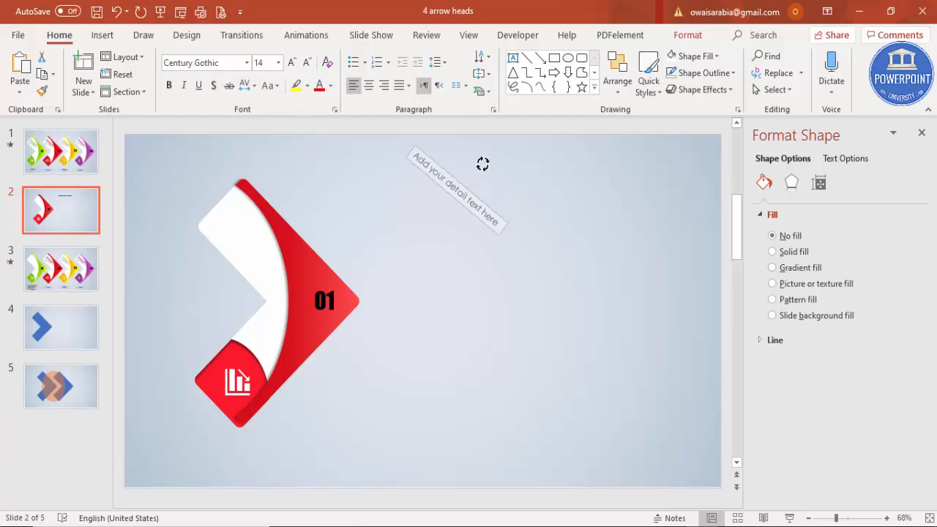
{"action": "left_click", "coordinate": [454, 191]}
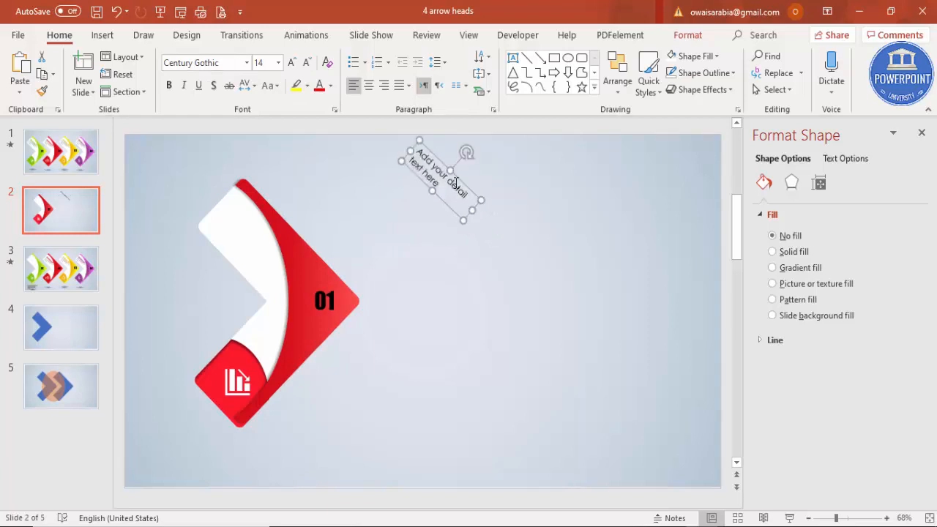
{"action": "left_click_drag", "start_coordinate": [439, 180], "coordinate": [245, 234]}
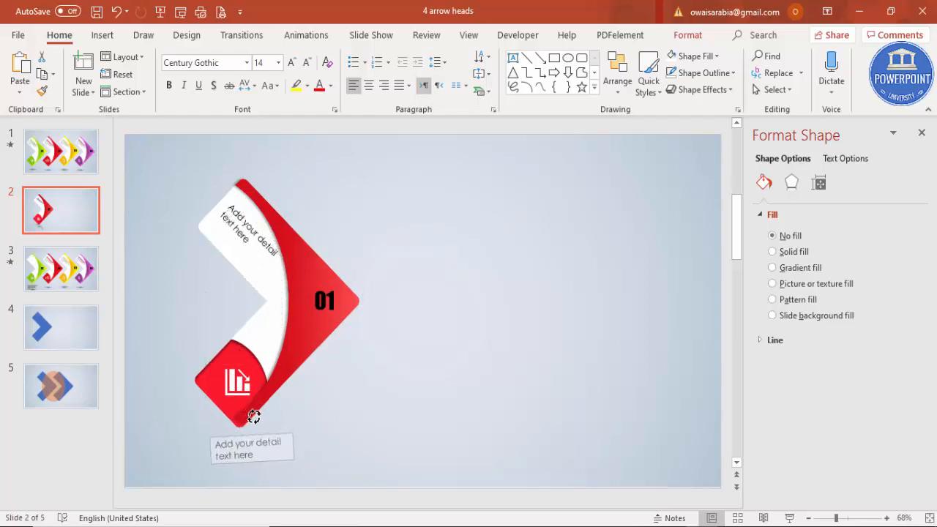
{"action": "left_click", "coordinate": [251, 446]}
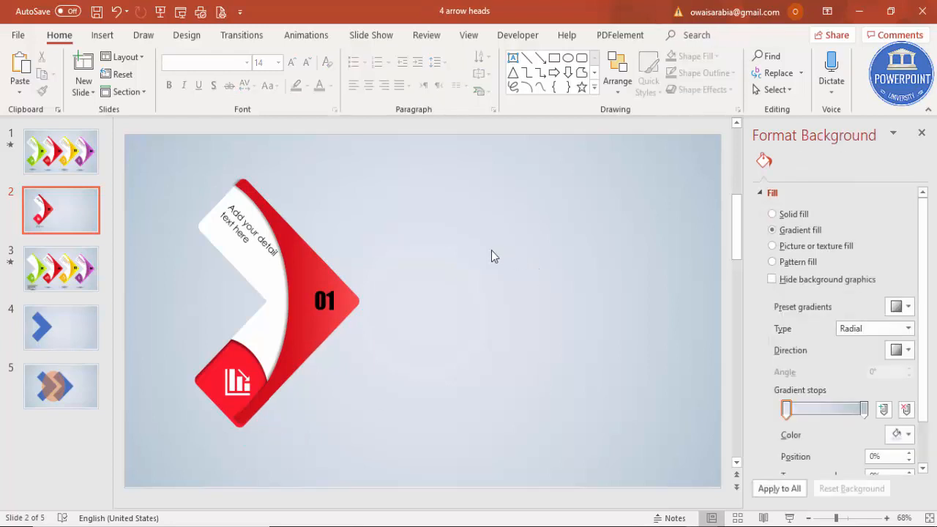
{"action": "mouse_move", "coordinate": [148, 165]}
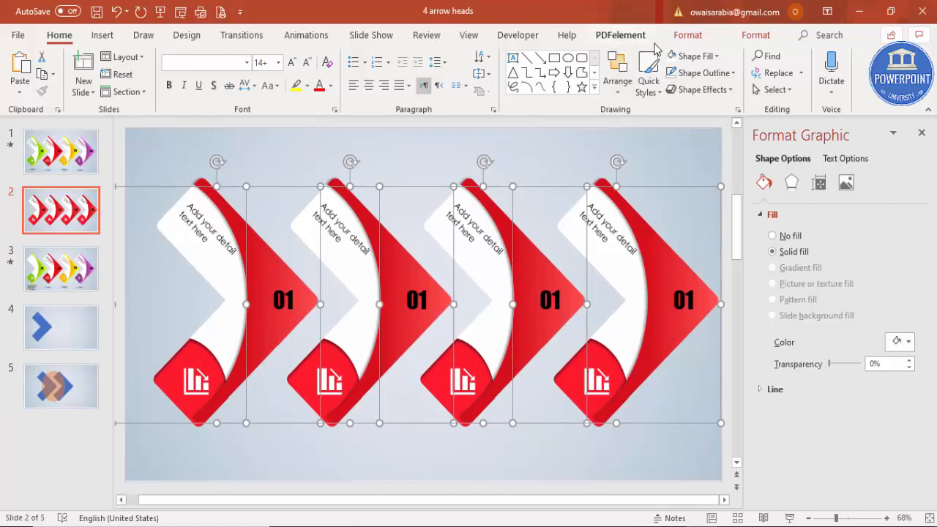
Align the four arrowheads evenly in a row using Format > Align
{"action": "left_click", "coordinate": [765, 56]}
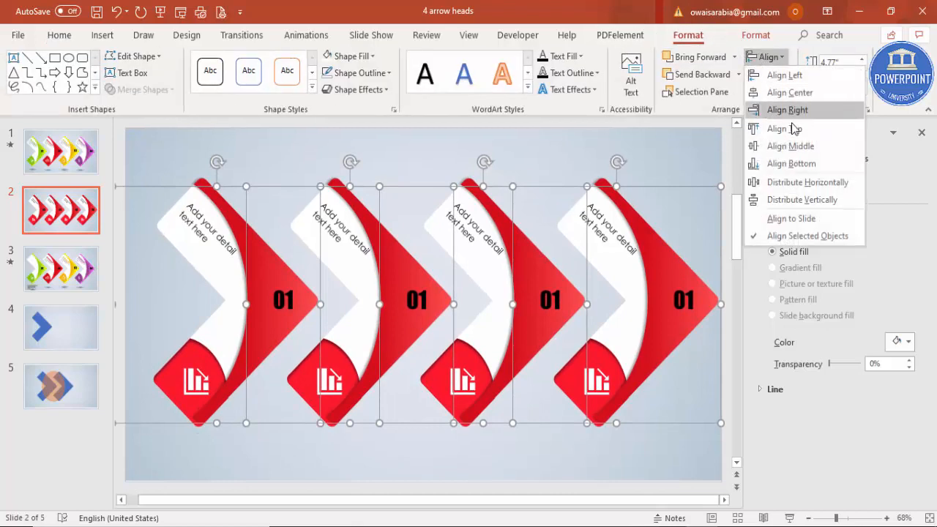
{"action": "left_click", "coordinate": [787, 109]}
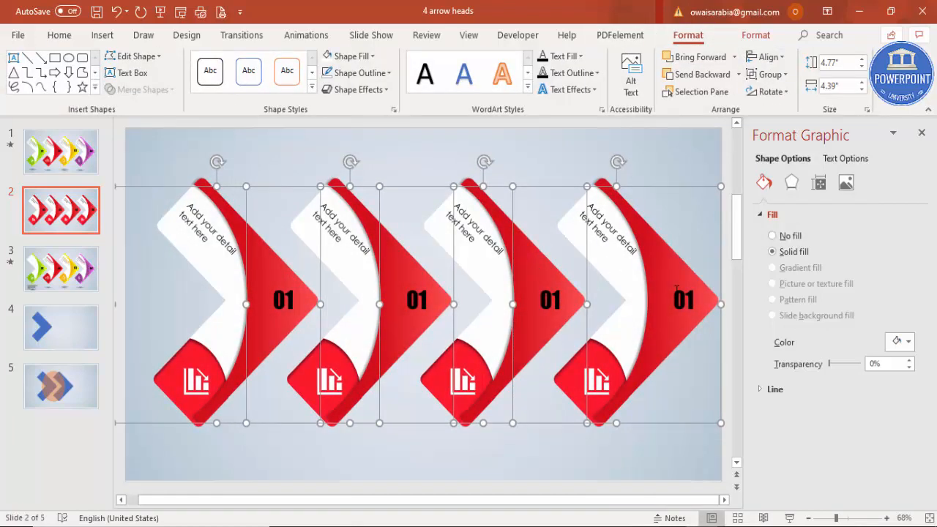
{"action": "left_click", "coordinate": [772, 234]}
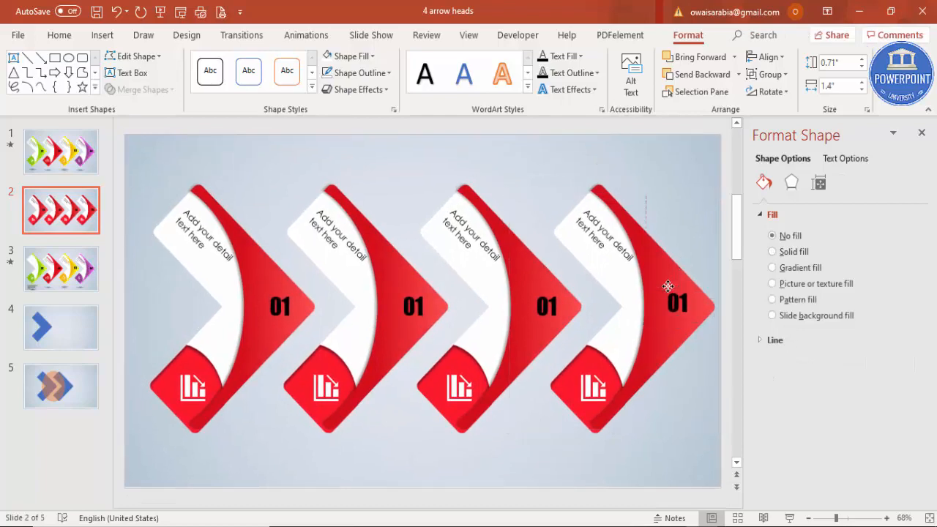